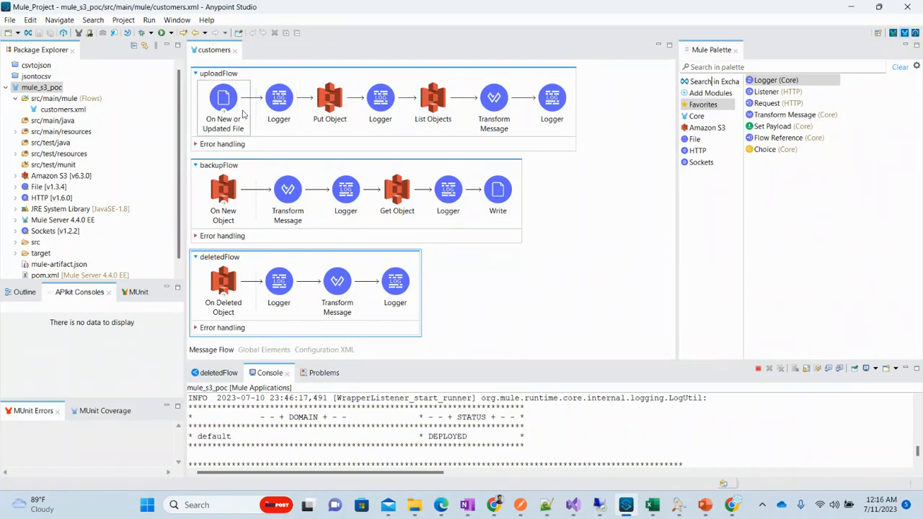
mouse_move(230, 108)
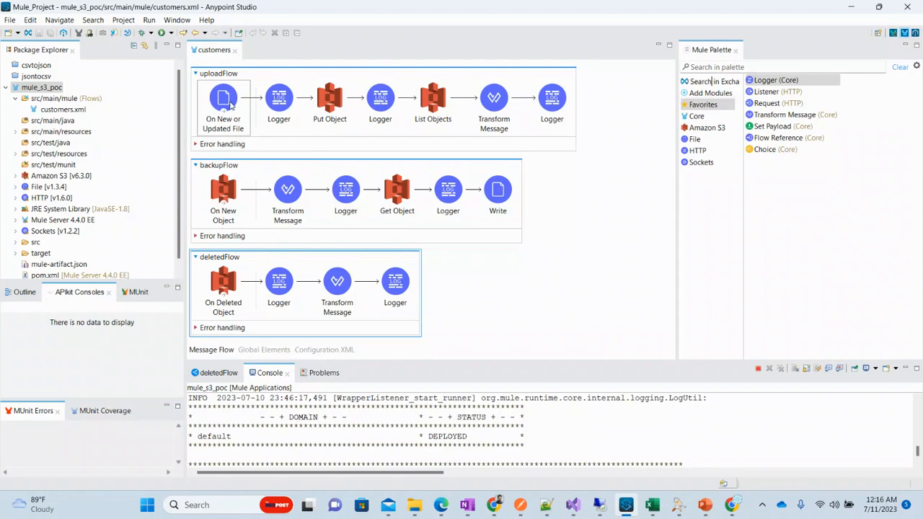
mouse_move(243, 136)
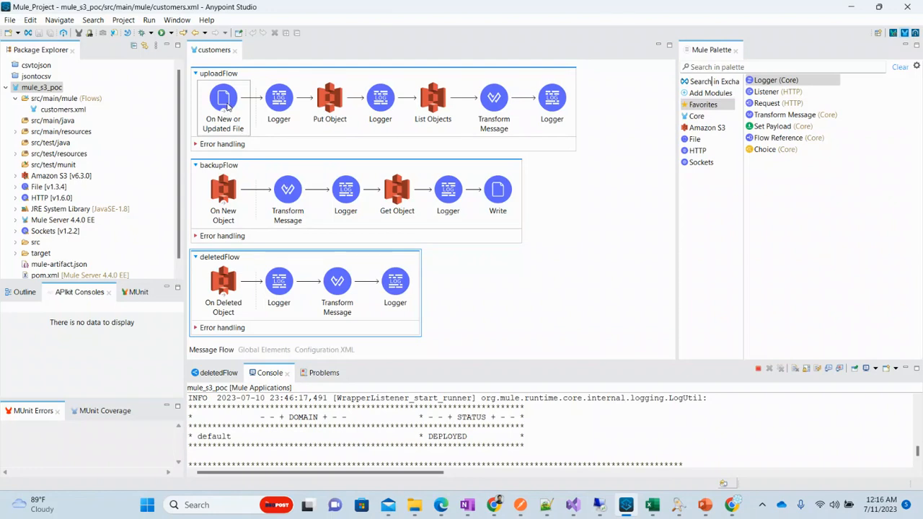
mouse_move(228, 108)
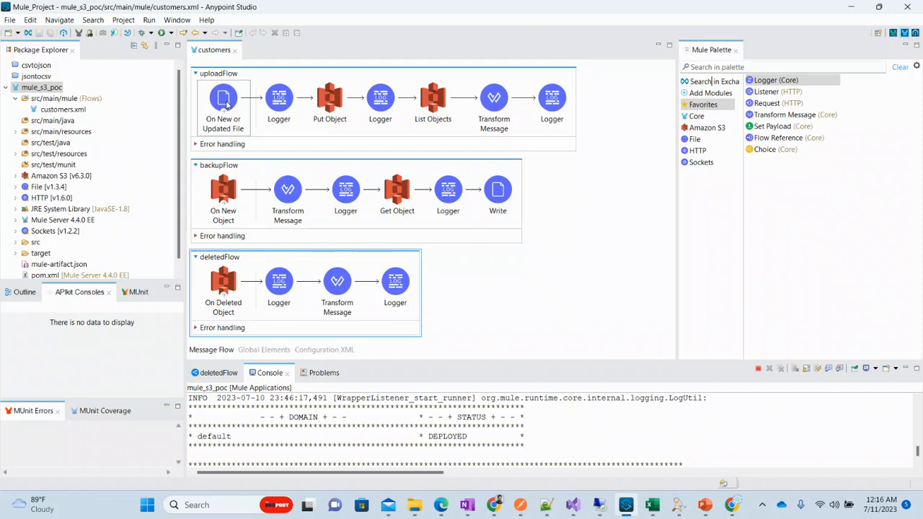
Review the On New or Updated File listener's Directory and Recursive settings for uploadFlow
click(222, 109)
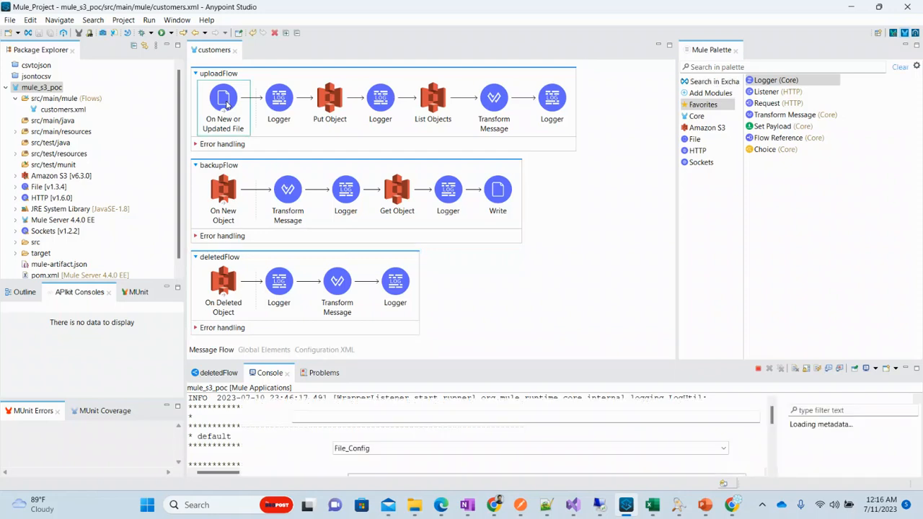
double_click(222, 104)
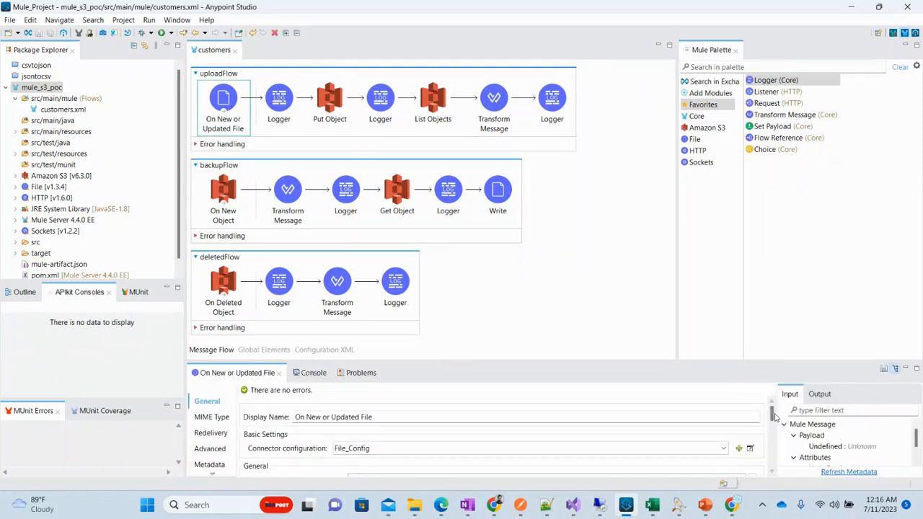
scroll(down, 3)
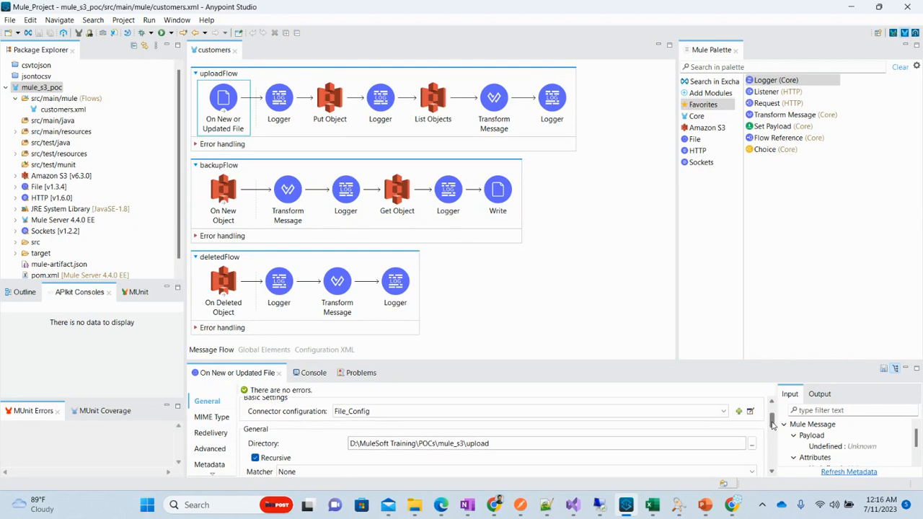
click(346, 189)
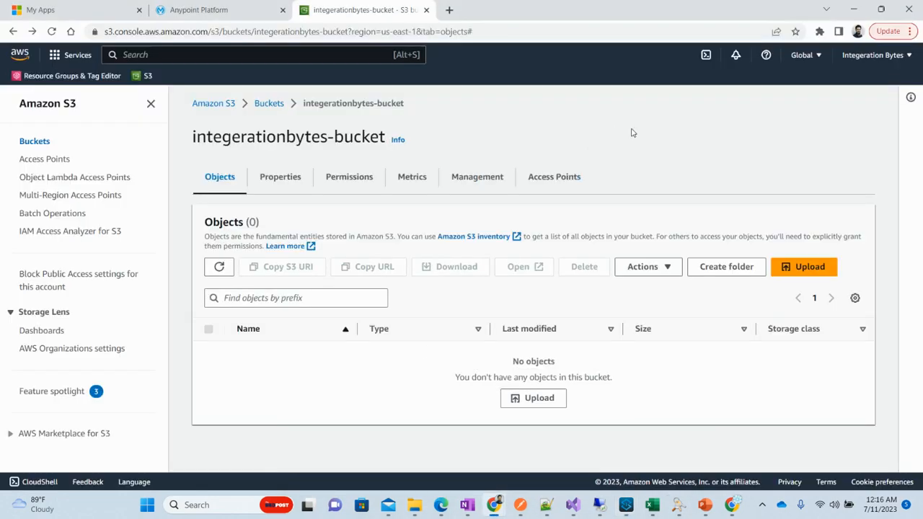
mouse_move(608, 351)
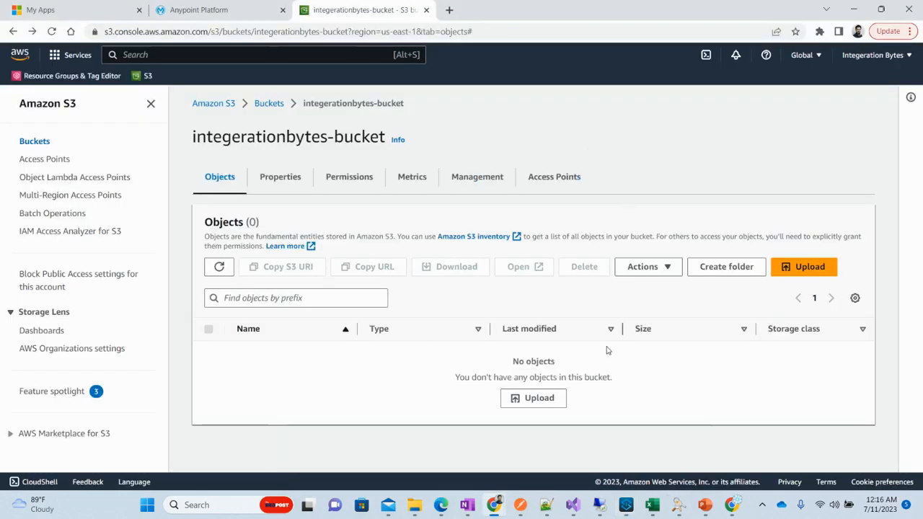
mouse_move(585, 368)
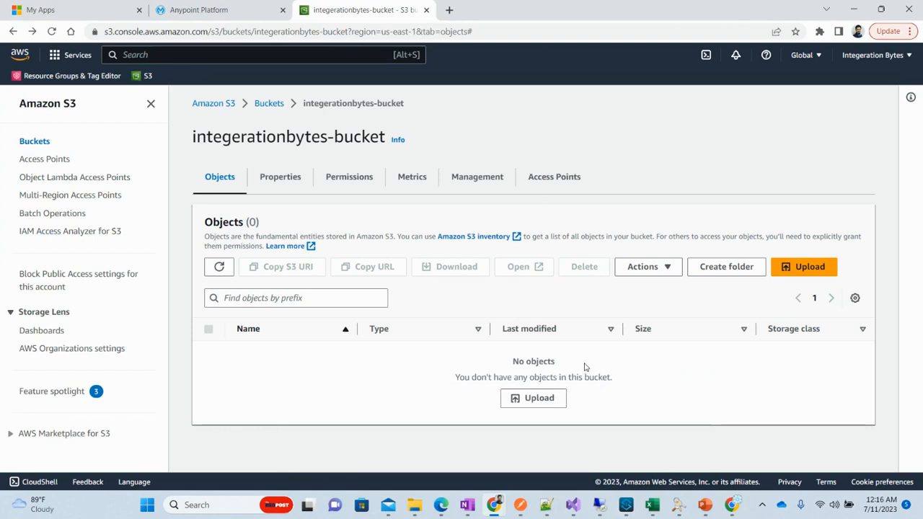
mouse_move(601, 410)
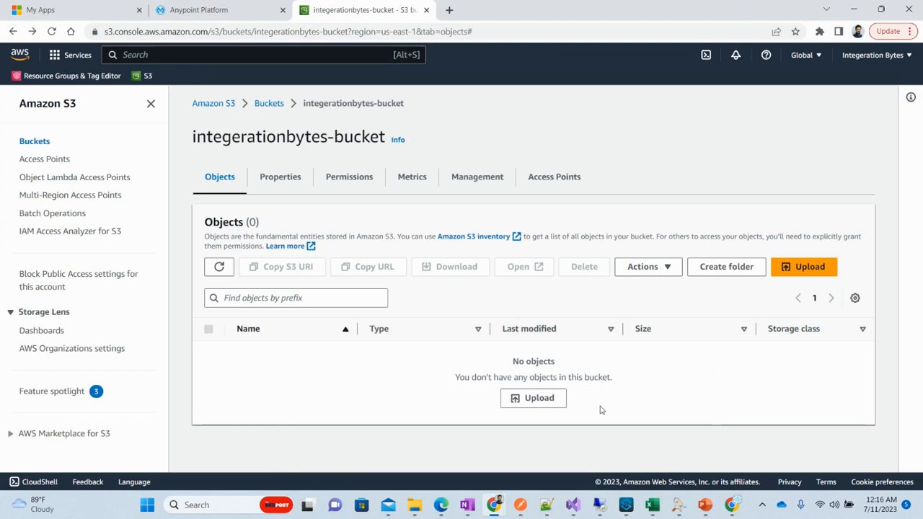
click(625, 505)
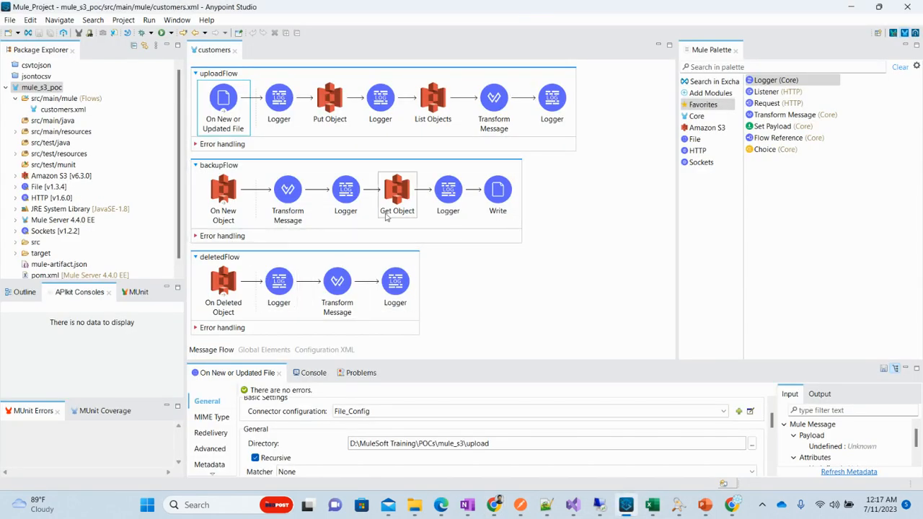
mouse_move(534, 211)
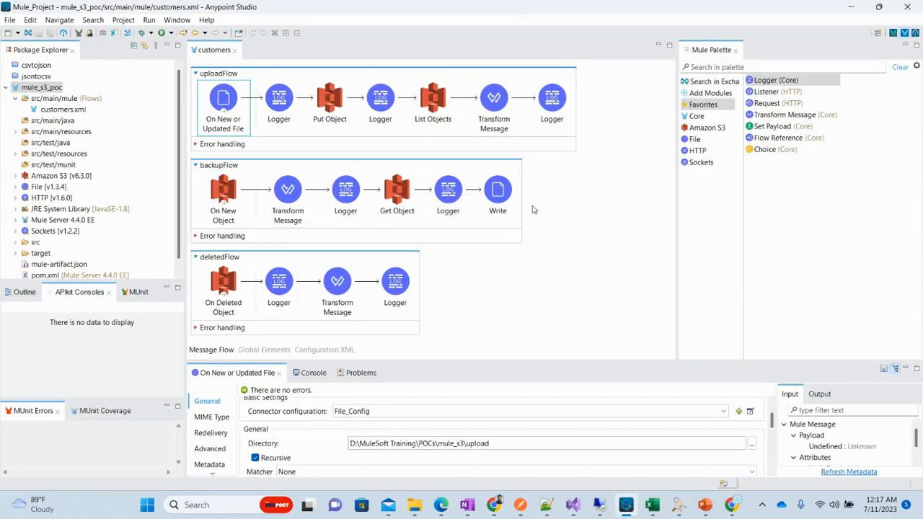
click(329, 98)
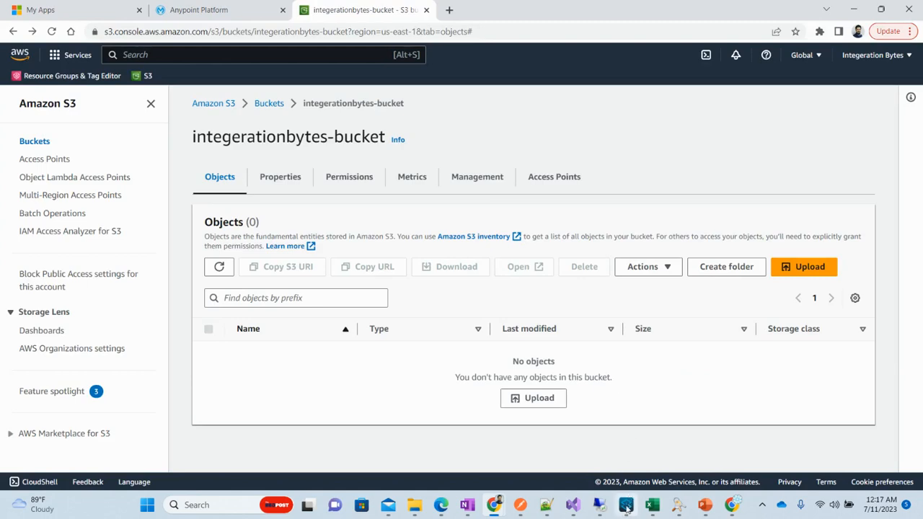
click(624, 505)
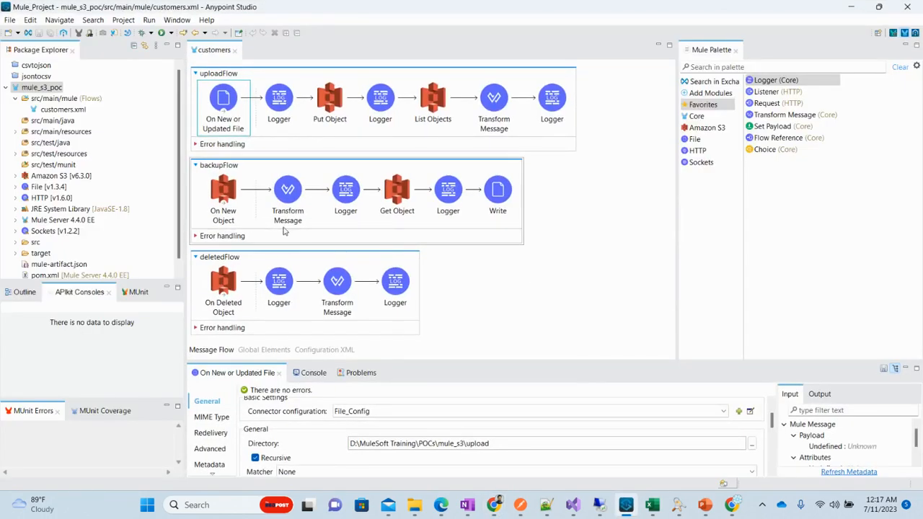
Inspect backupFlow's Transform Message DataWeave that maps fileName from the object key
click(498, 190)
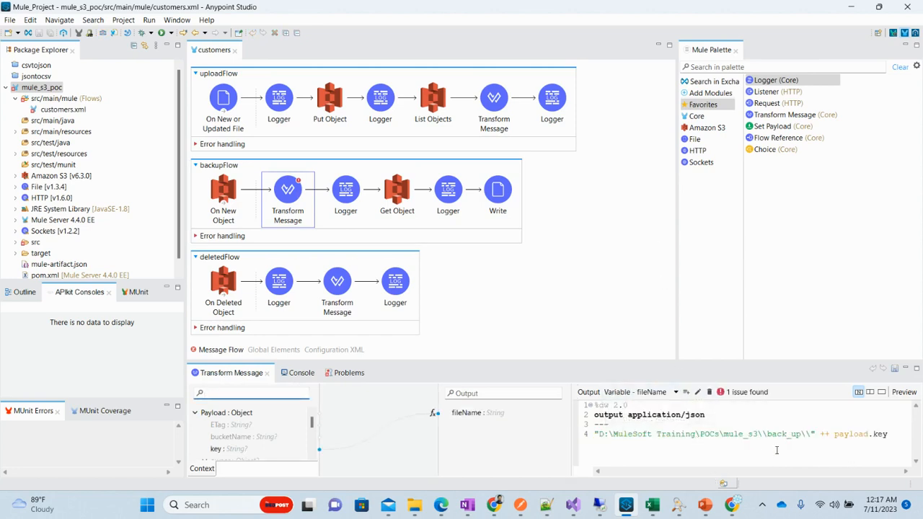
double_click(859, 433)
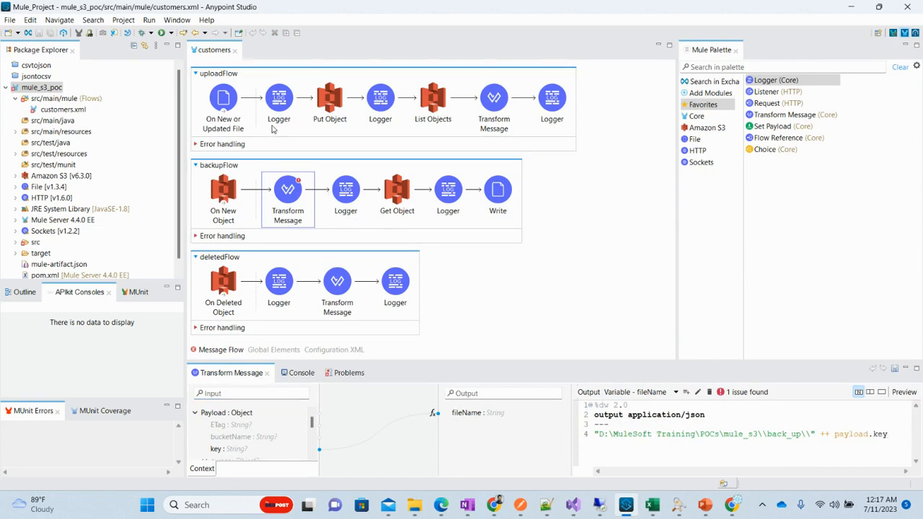
click(328, 98)
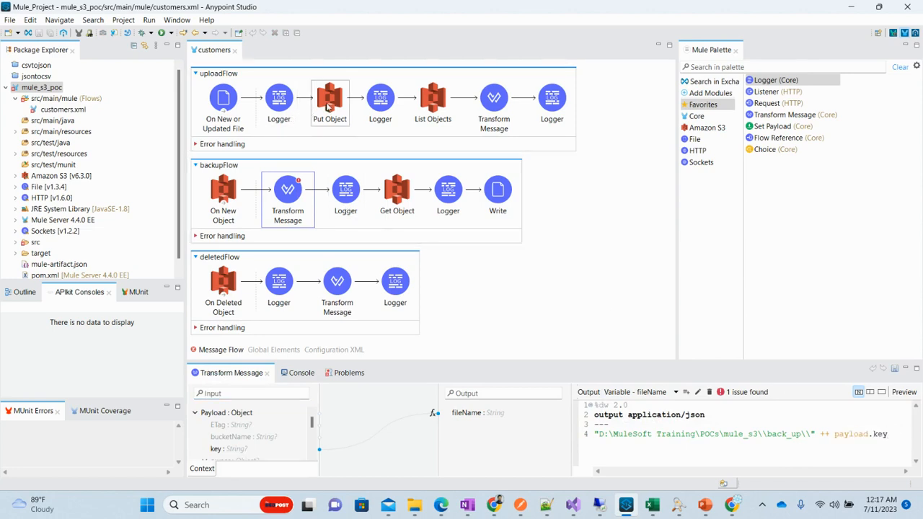
click(493, 101)
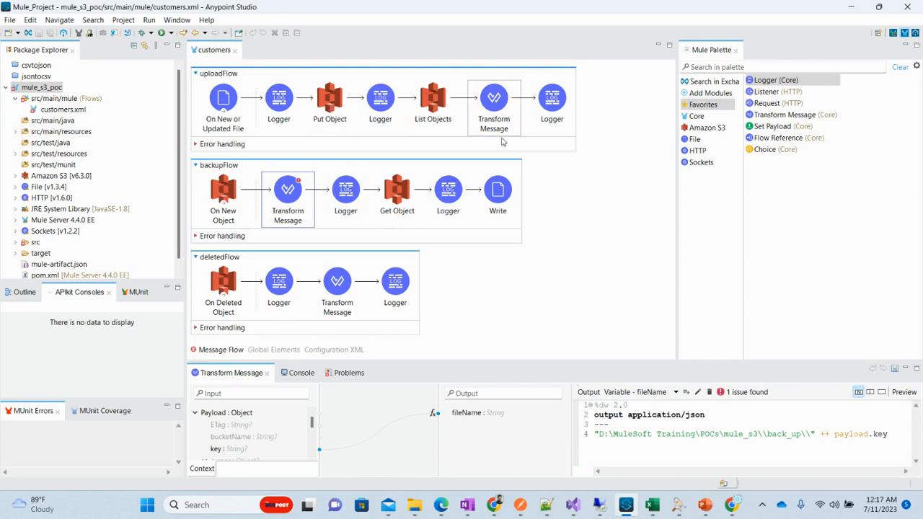
List the Amazon S3 connector operations in the palette and start adding modules from Exchange
click(705, 127)
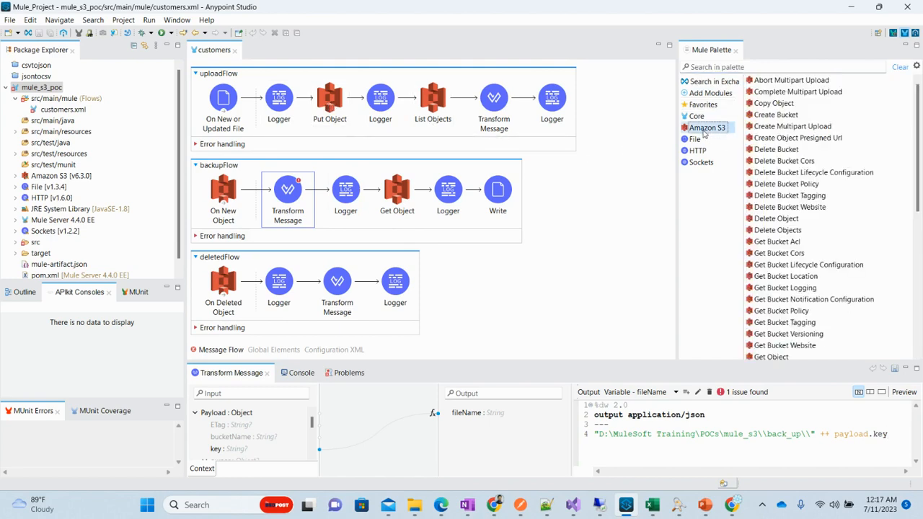
mouse_move(698, 216)
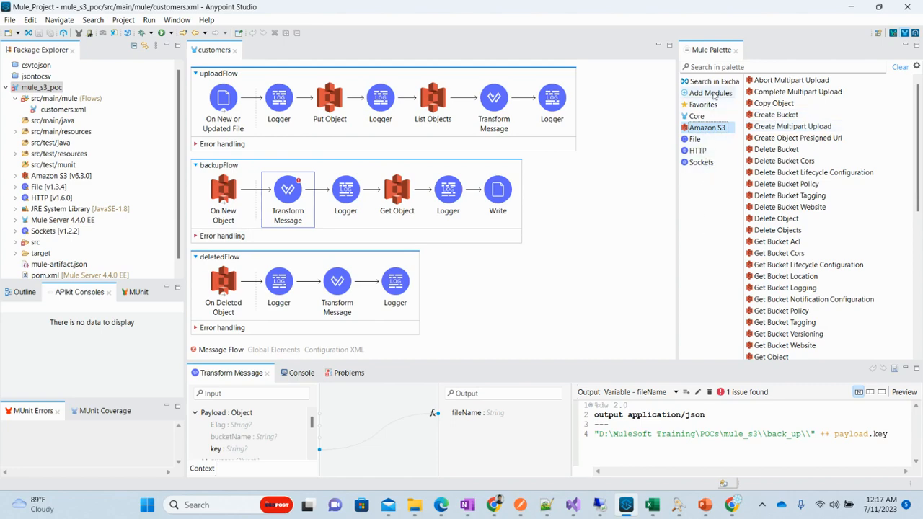
click(710, 92)
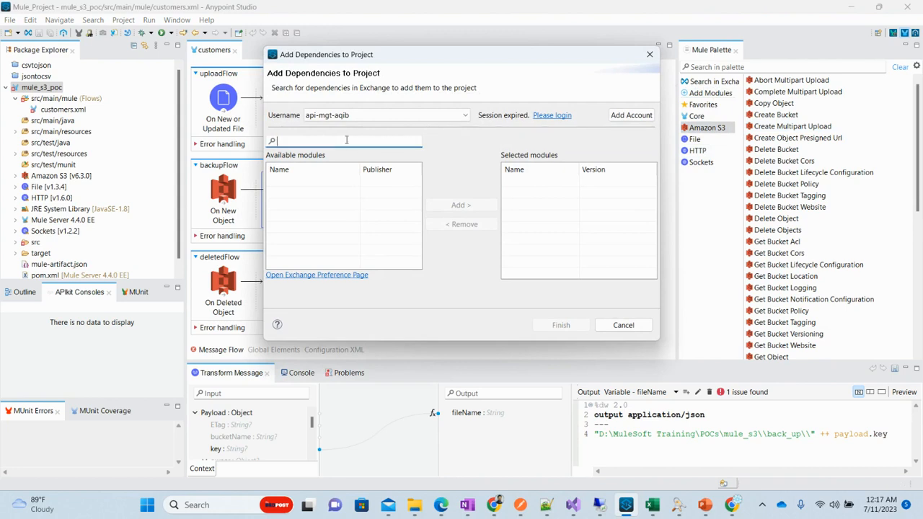
text(s3)
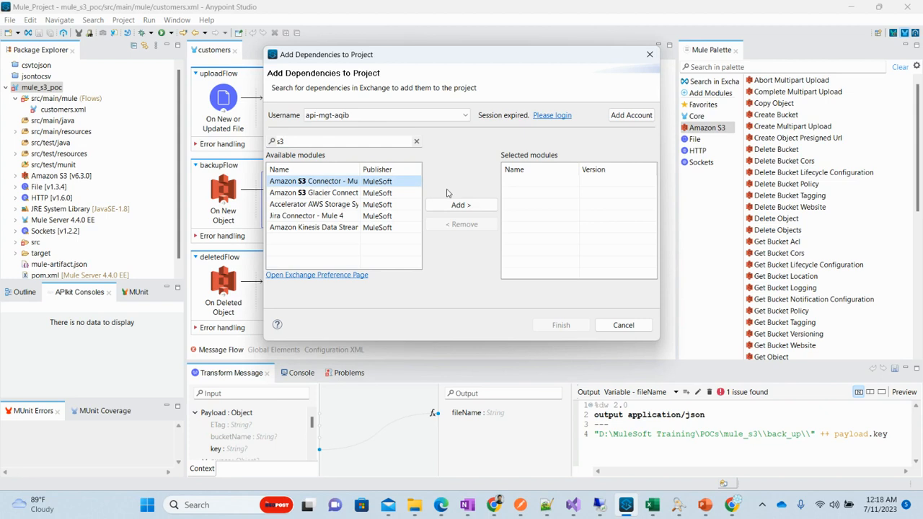
mouse_move(454, 193)
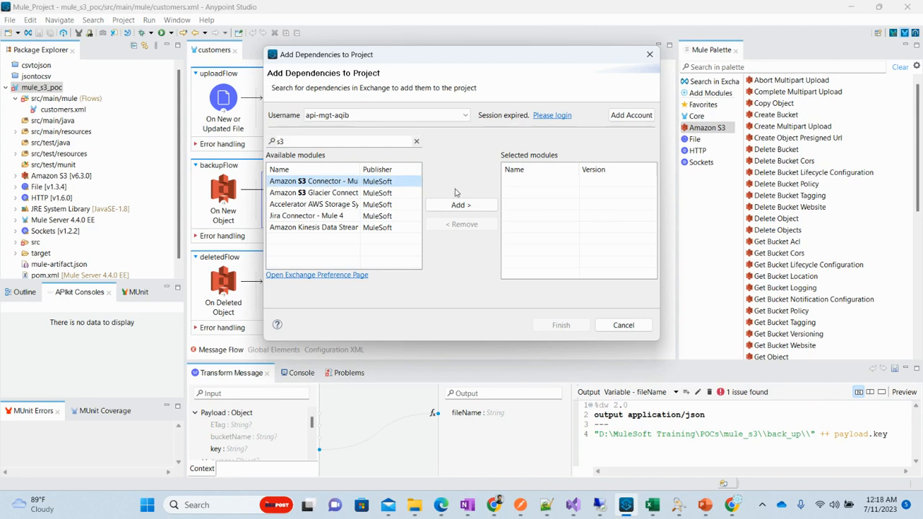
click(623, 325)
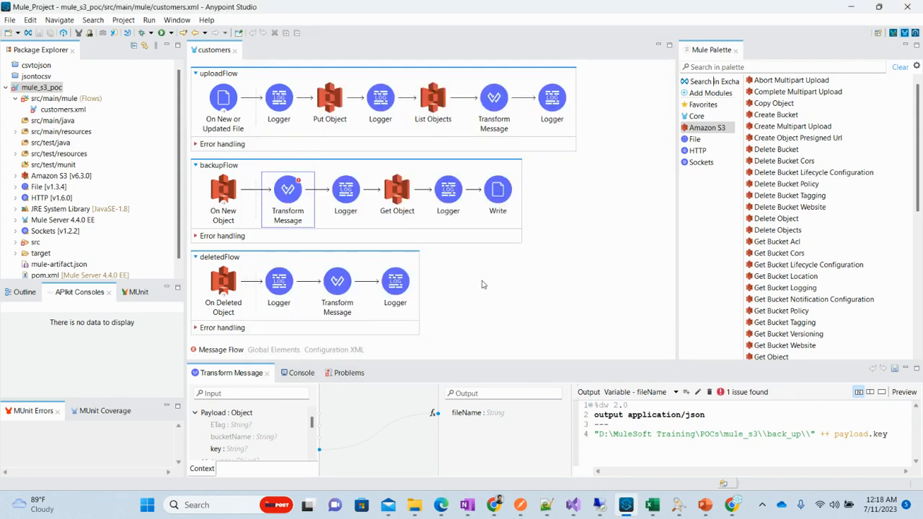
Review Put Object's S3 configuration and the Global Elements list: HTTP Listener, two File configs, Amazon S3
click(329, 98)
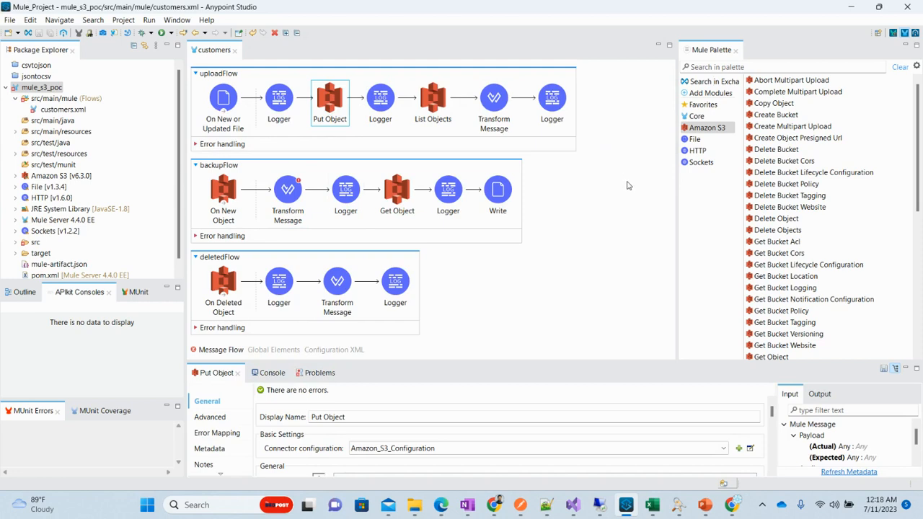
scroll(down, 3)
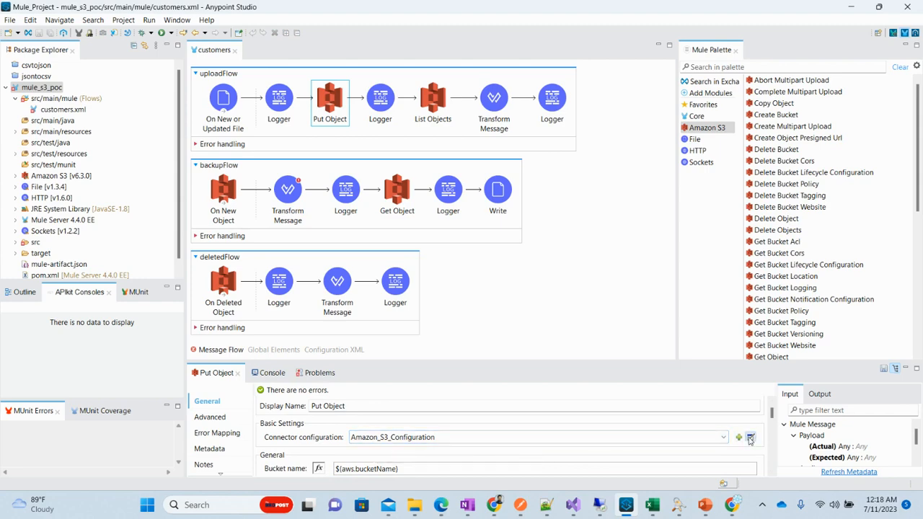
click(750, 437)
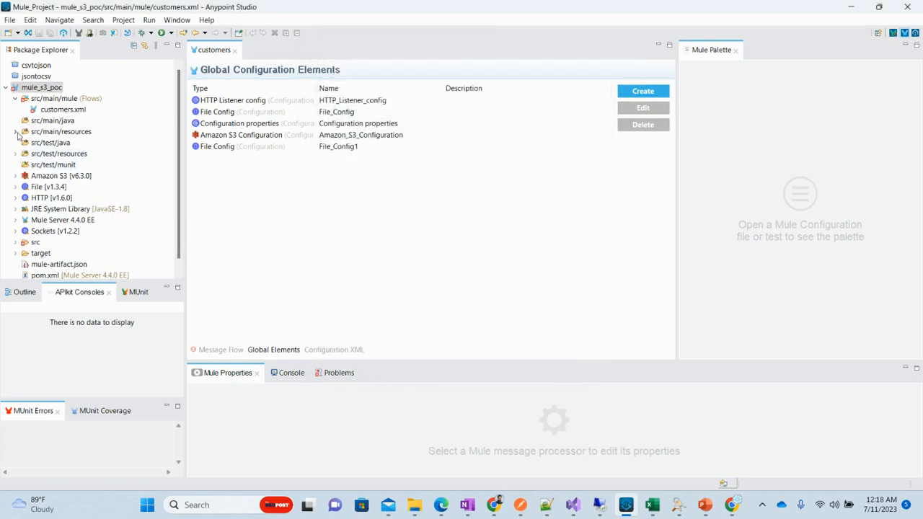
click(16, 131)
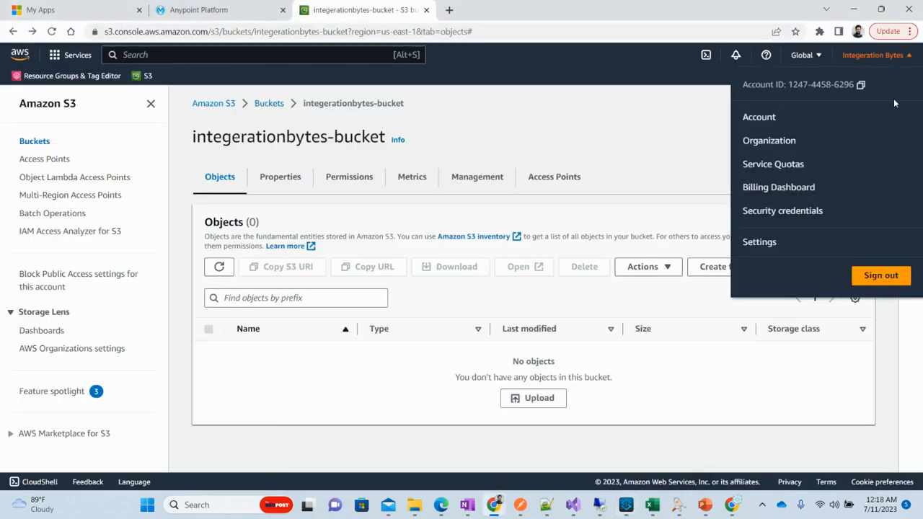
mouse_move(782, 211)
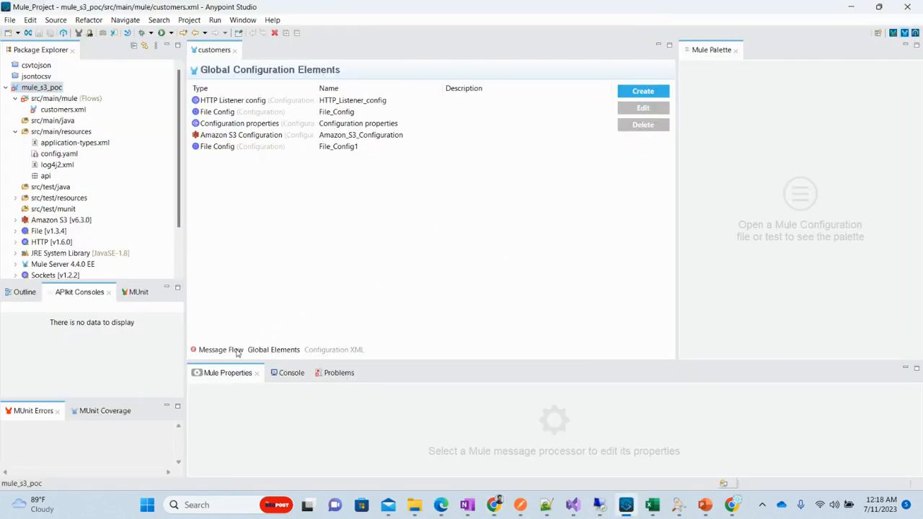
Inspect List Objects and Put Object: bucket from aws.bucketName, key from file name, content payload
click(219, 351)
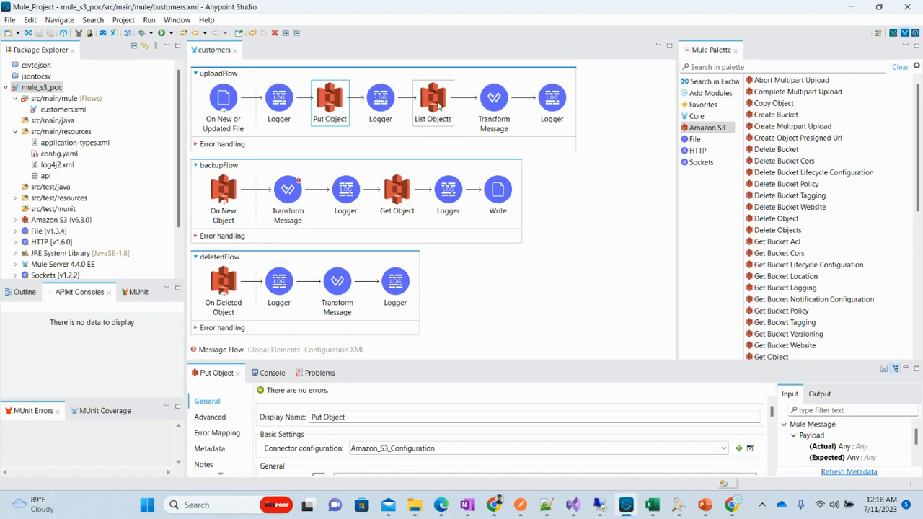
click(432, 101)
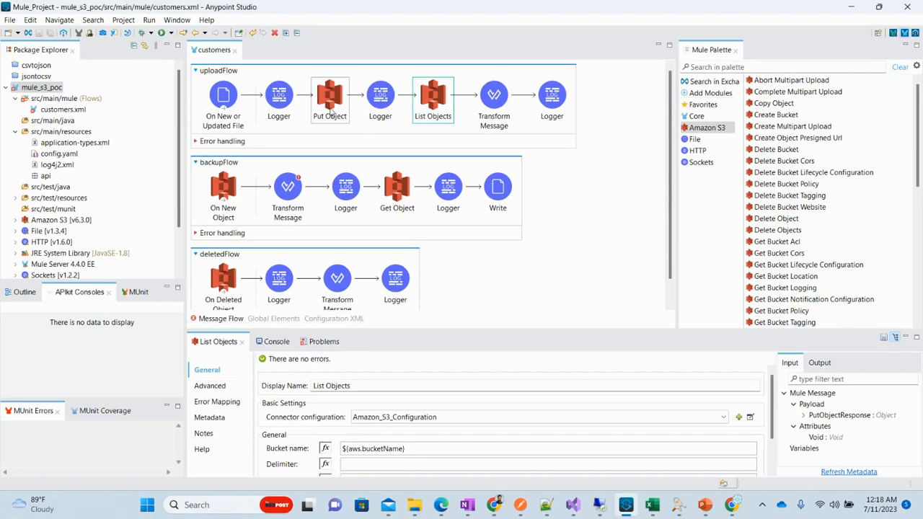
click(329, 95)
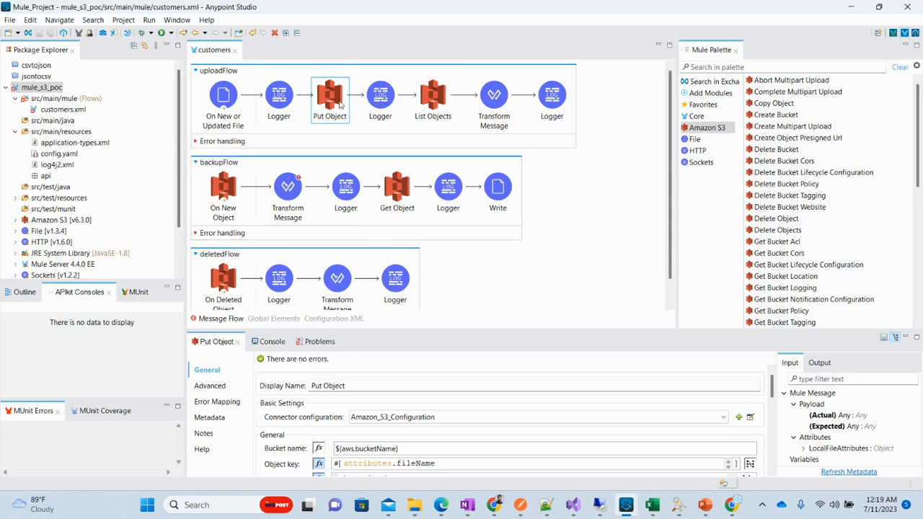
scroll(down, 3)
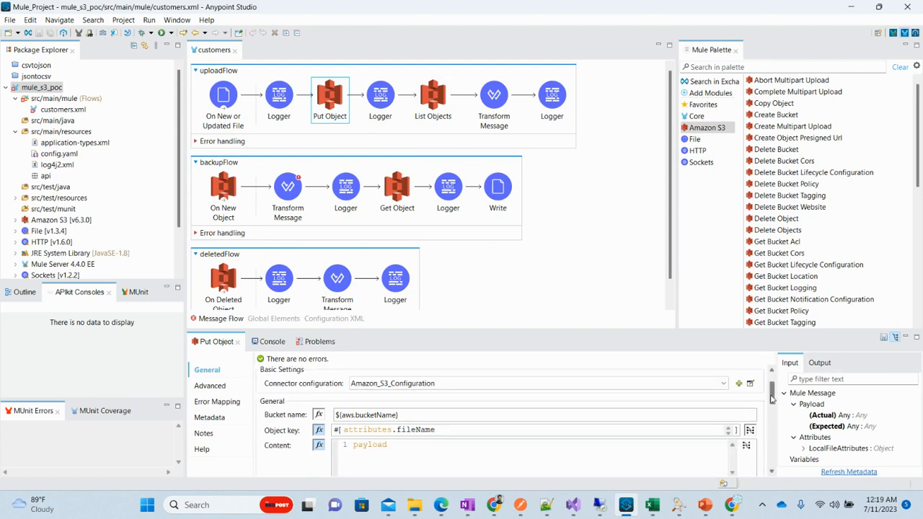
scroll(down, 3)
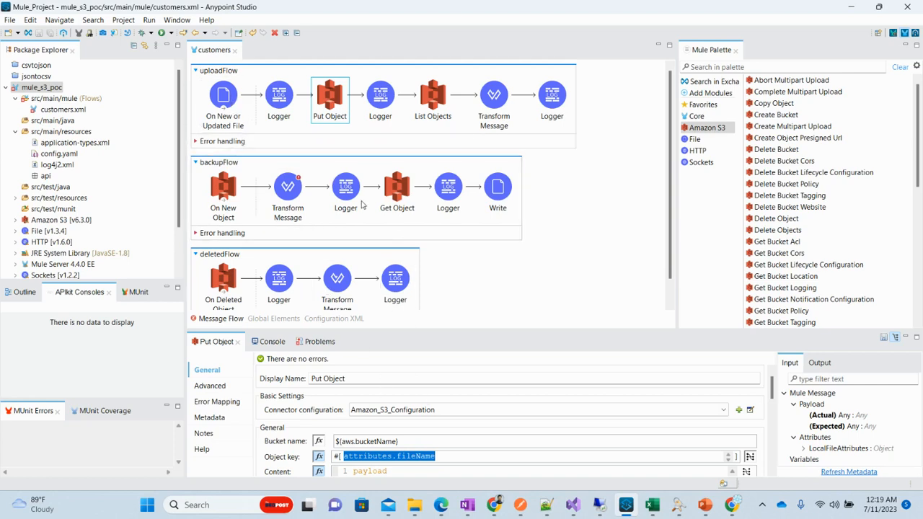
mouse_move(283, 467)
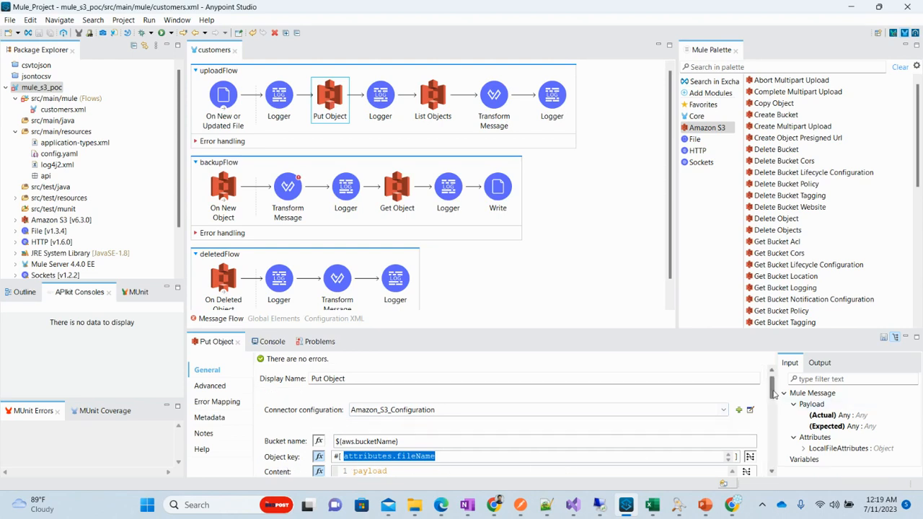
scroll(down, 3)
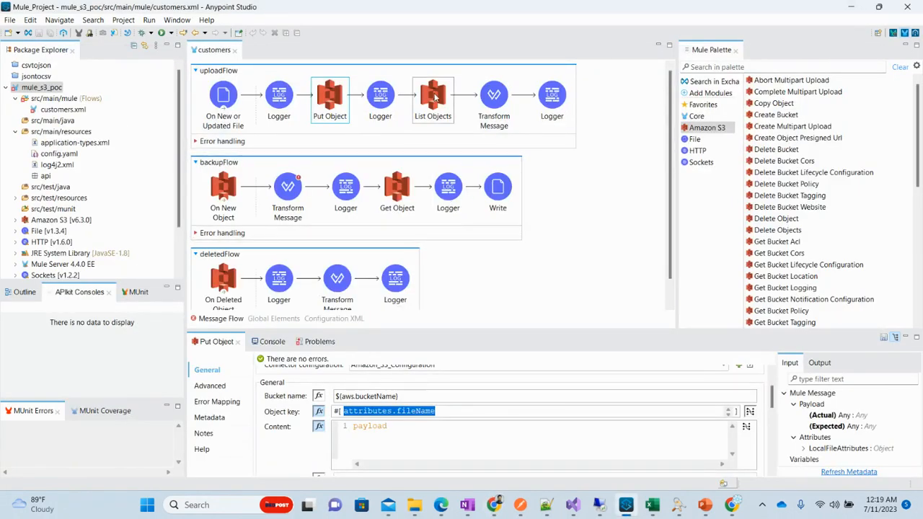
Review uploadFlow's List Objects, Transform Message and final Logger settings
click(432, 98)
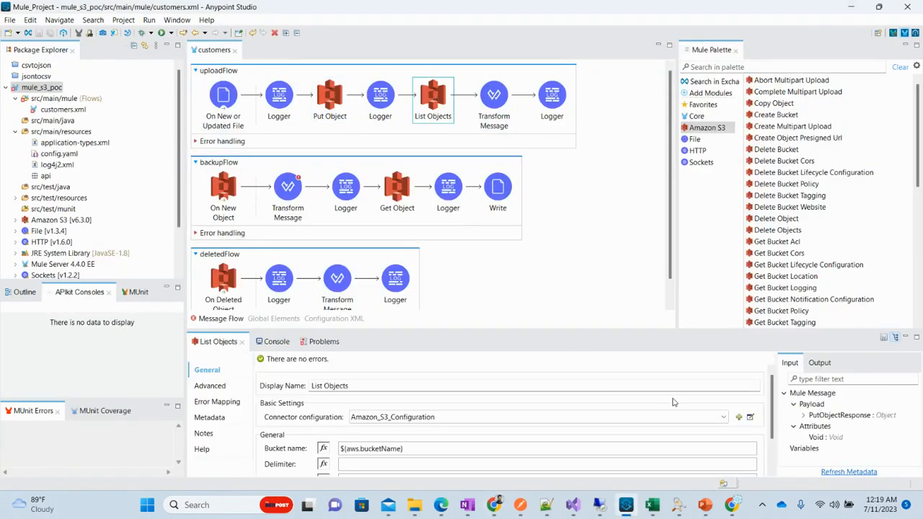
scroll(down, 3)
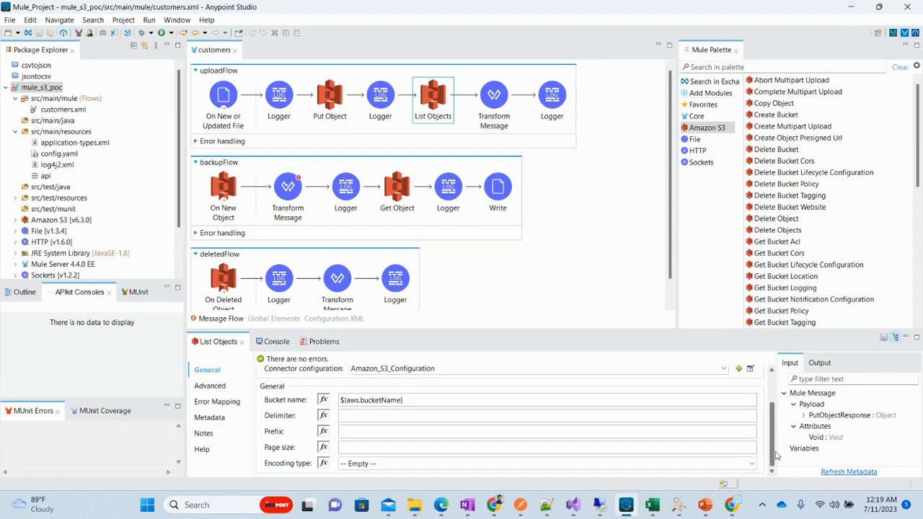
click(493, 95)
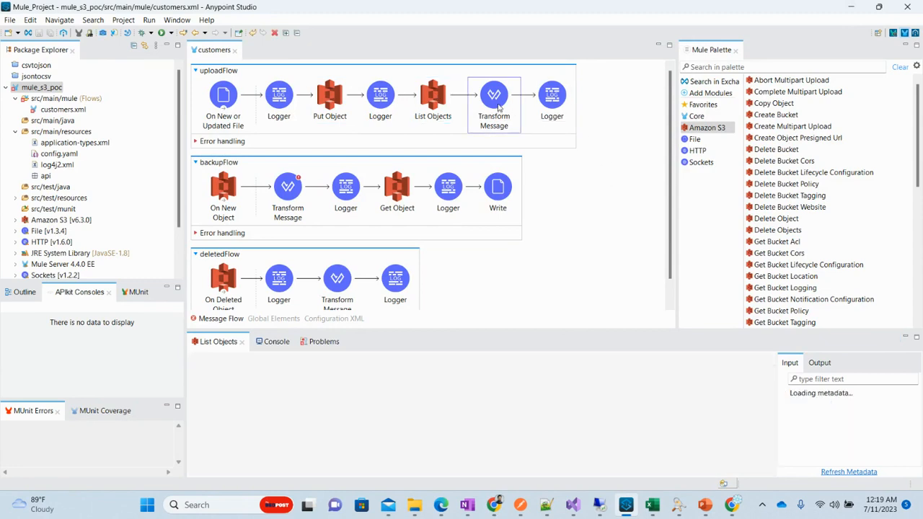
click(493, 104)
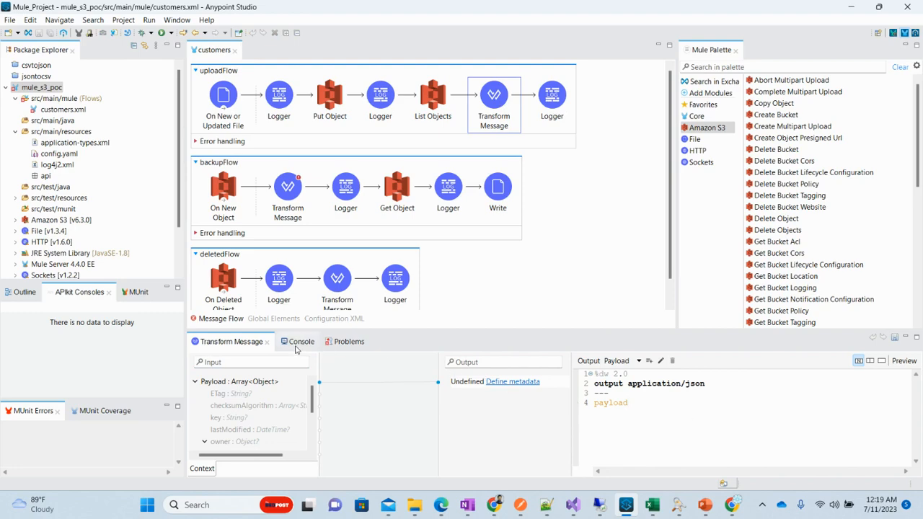
click(551, 96)
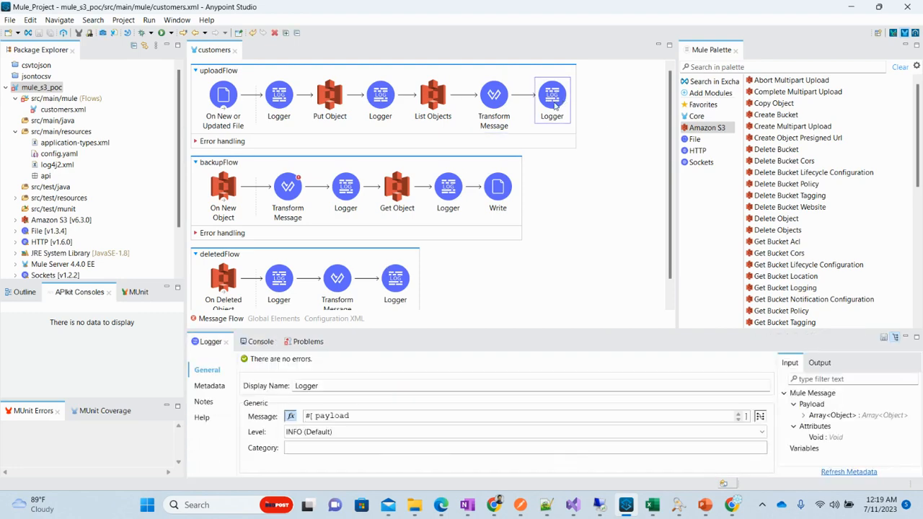
Show the console log confirming the mule s3 poc application deployed
click(254, 340)
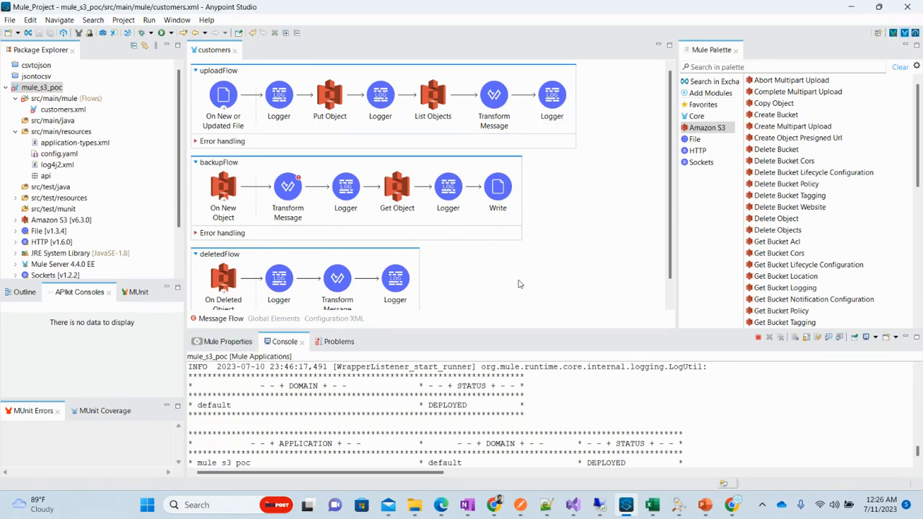
click(222, 98)
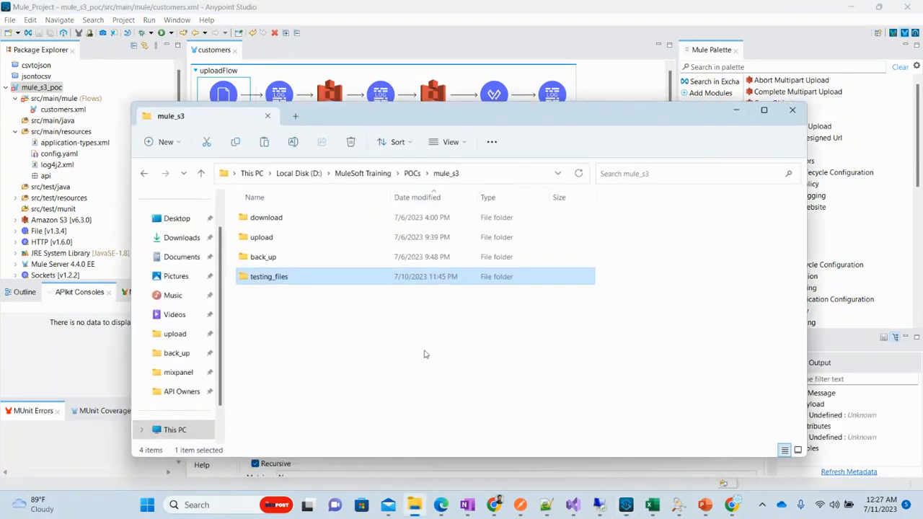
Copy the MCPA-LEVEL1 PDF from testing_files into the empty mule_s3 upload folder and confirm it there
double_click(261, 237)
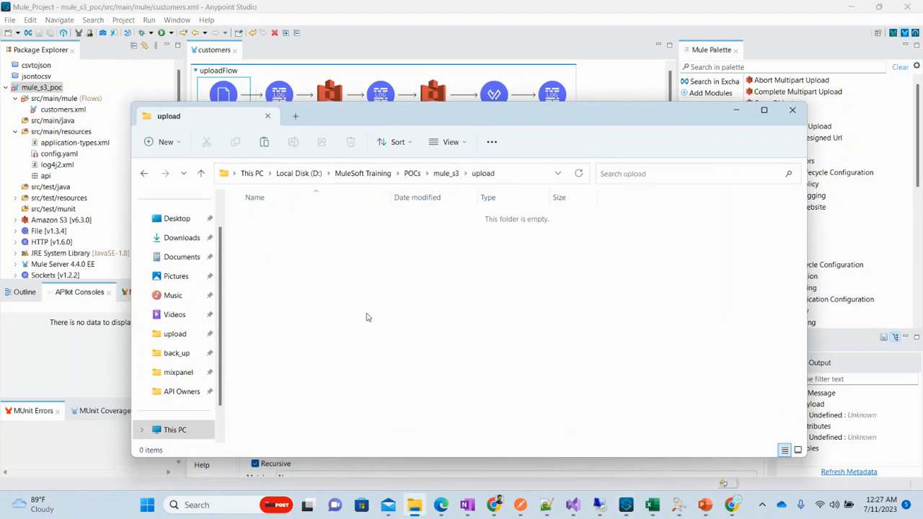
click(447, 173)
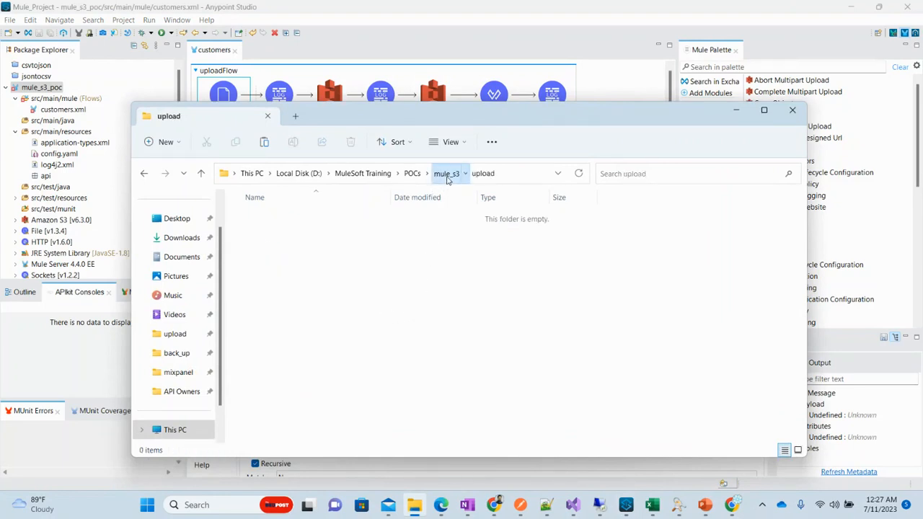
click(446, 173)
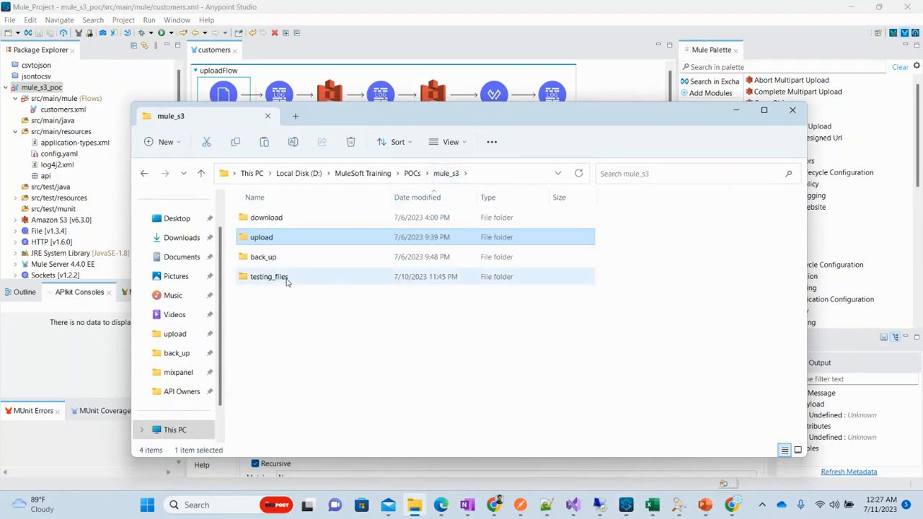
double_click(269, 277)
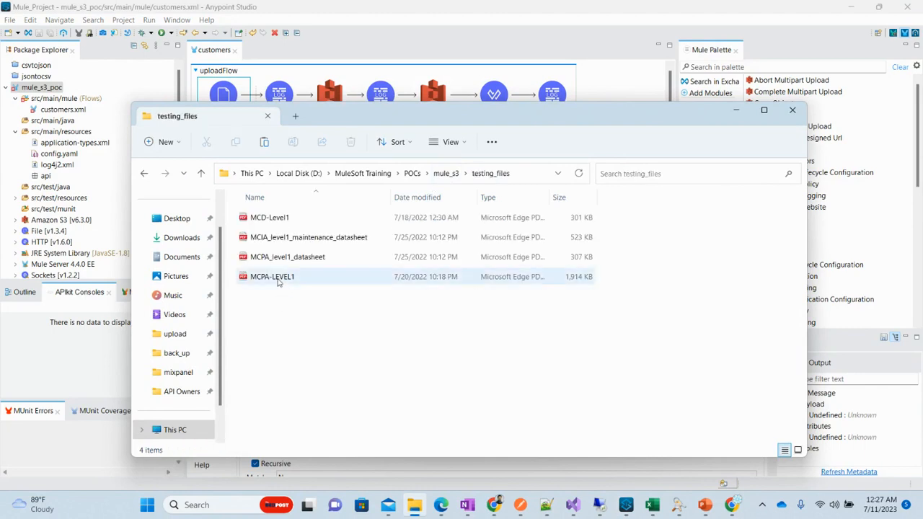
click(271, 277)
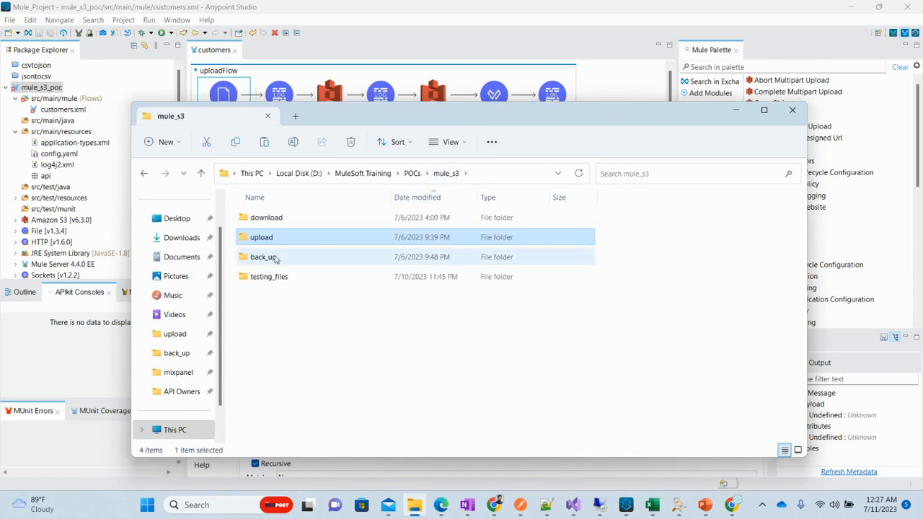
click(263, 256)
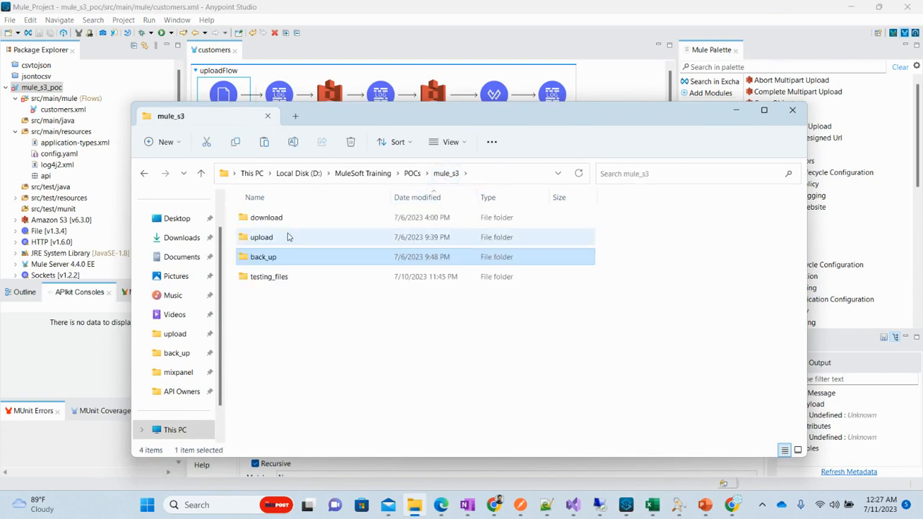
double_click(261, 237)
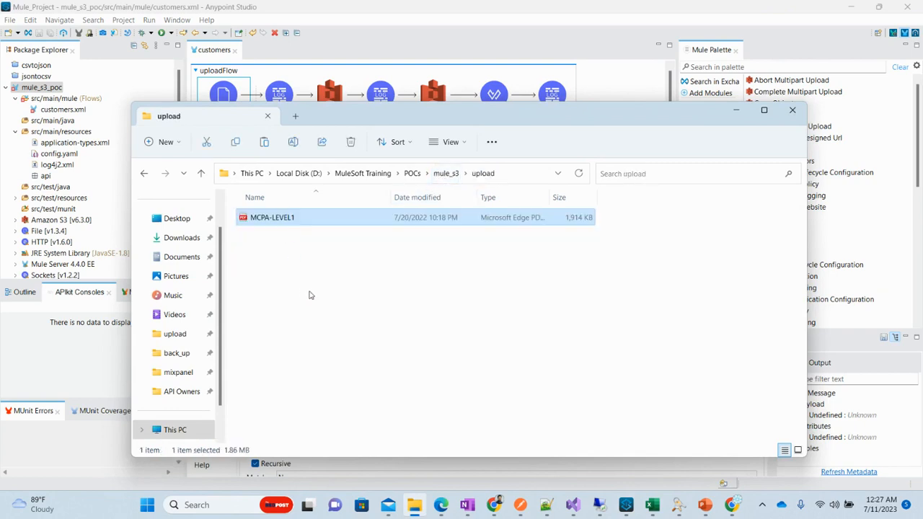
mouse_move(407, 361)
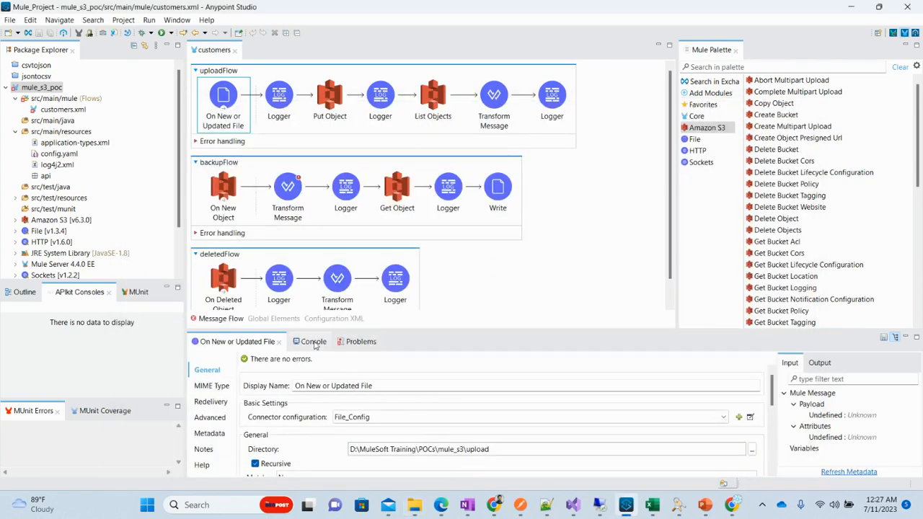
Show the running app's console log after the file was placed in the upload folder
click(309, 341)
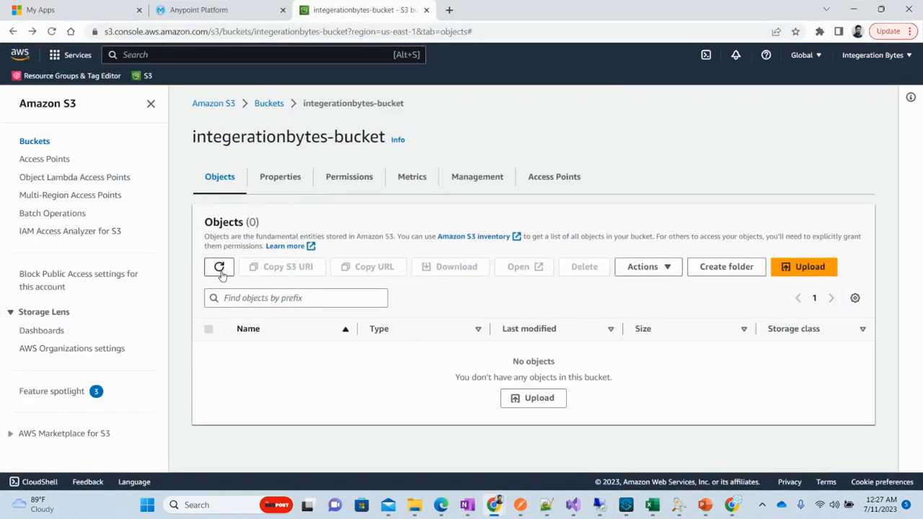
Refresh integrationbytes-bucket to show MCPA-LEVEL1.pdf (1.9 MB, Standard storage) uploaded
click(220, 266)
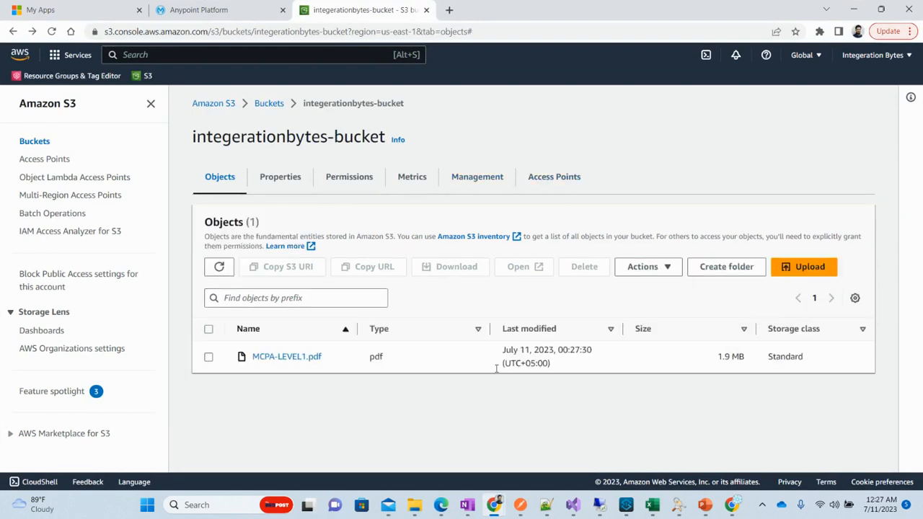
mouse_move(372, 368)
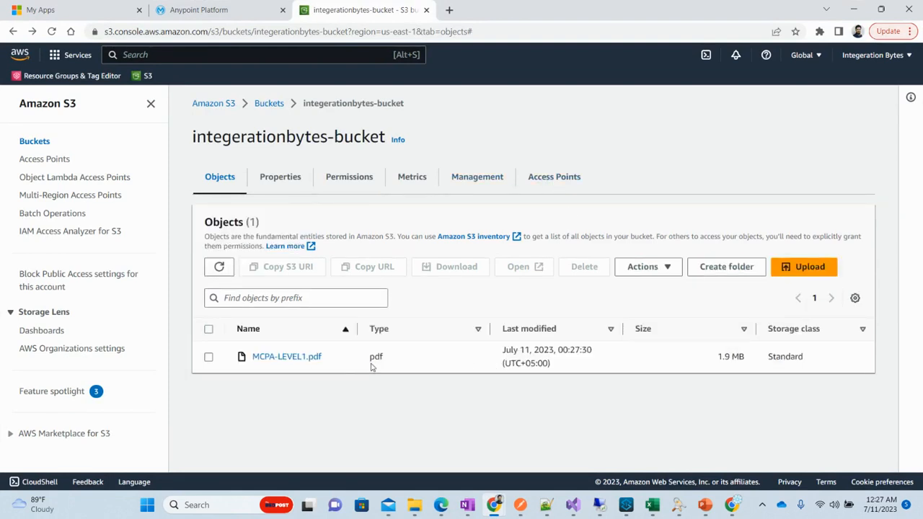
mouse_move(361, 369)
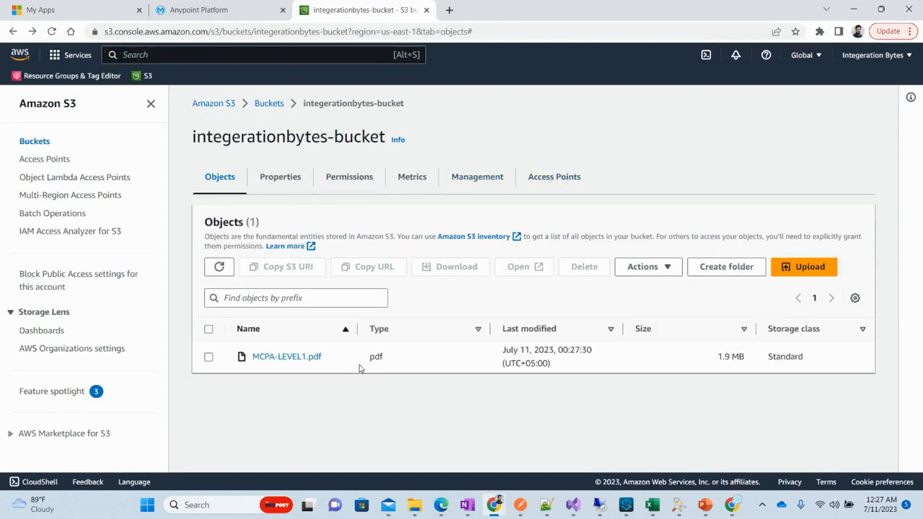
click(625, 505)
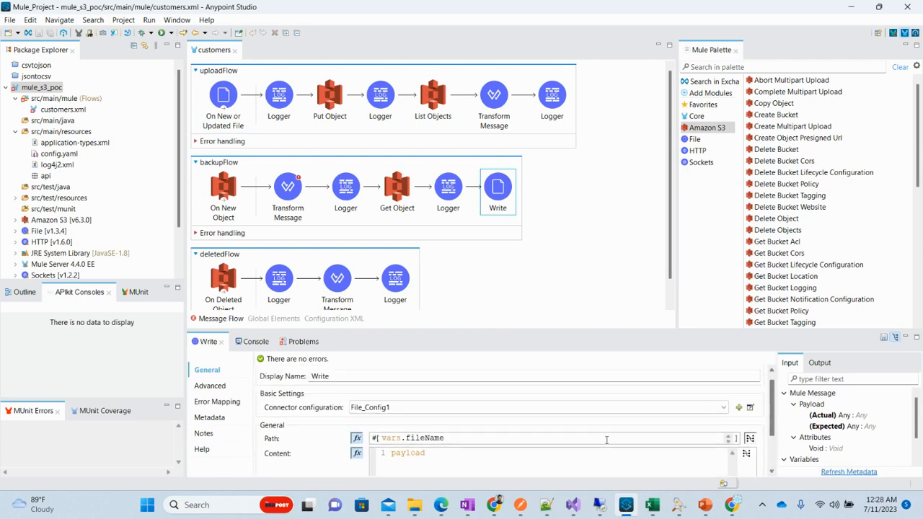
Inspect backupFlow's fileName mapping and Logger, then view the console logging back_up\MCPA-LEVEL1.pdf
click(287, 187)
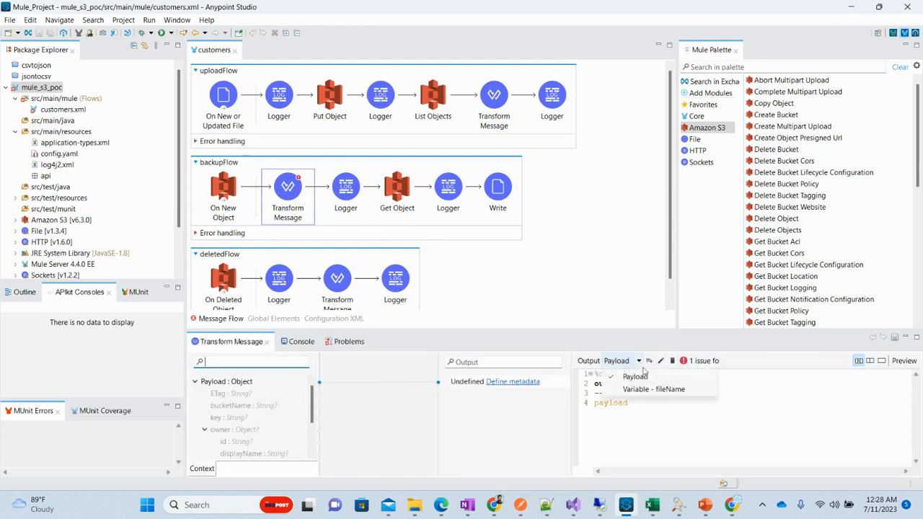
click(652, 389)
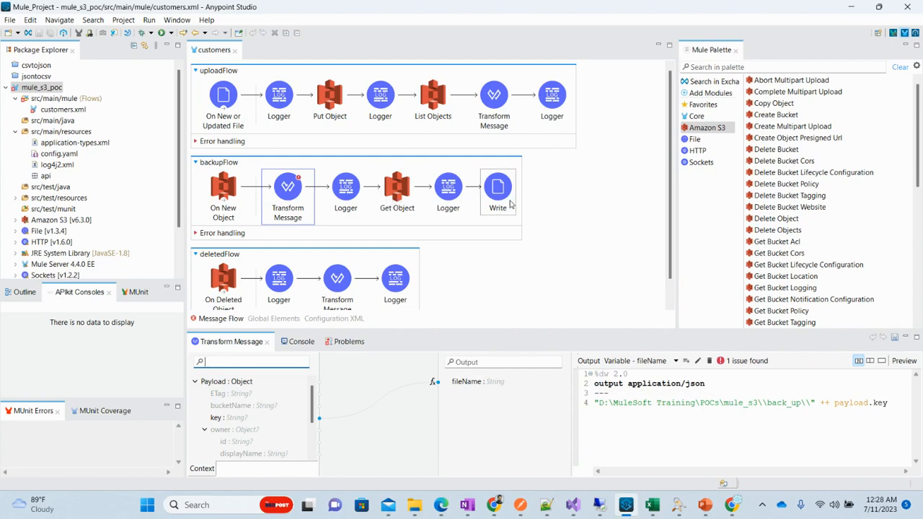
click(448, 186)
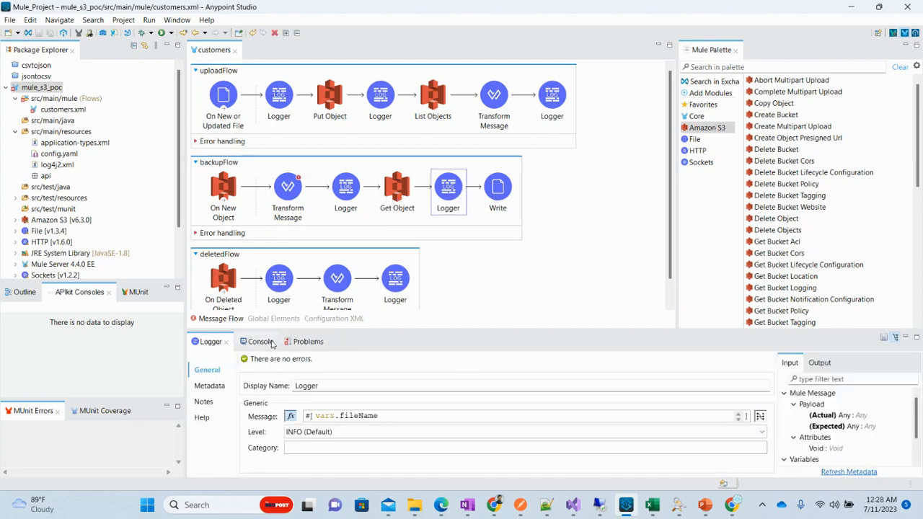
click(258, 340)
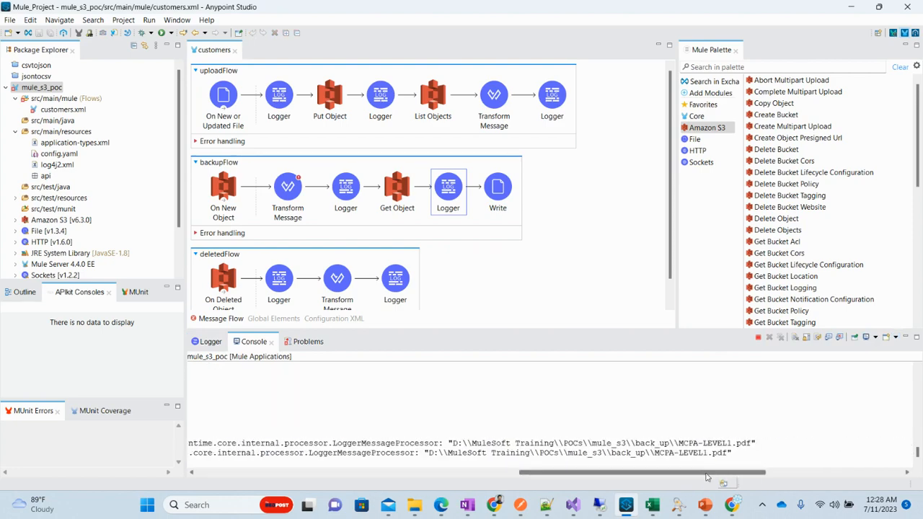
click(415, 504)
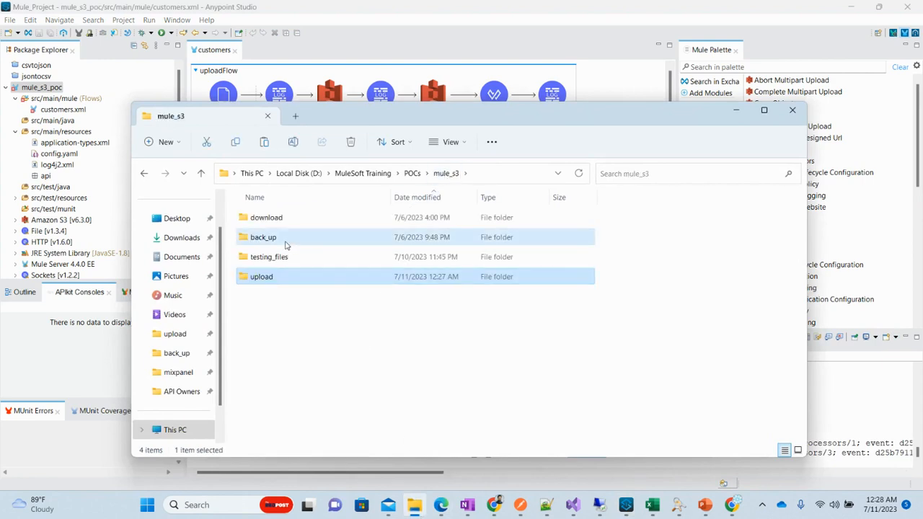
Confirm the MCPA-LEVEL1 PDF backup sits in the back_up folder, then return to the upload folder
double_click(262, 237)
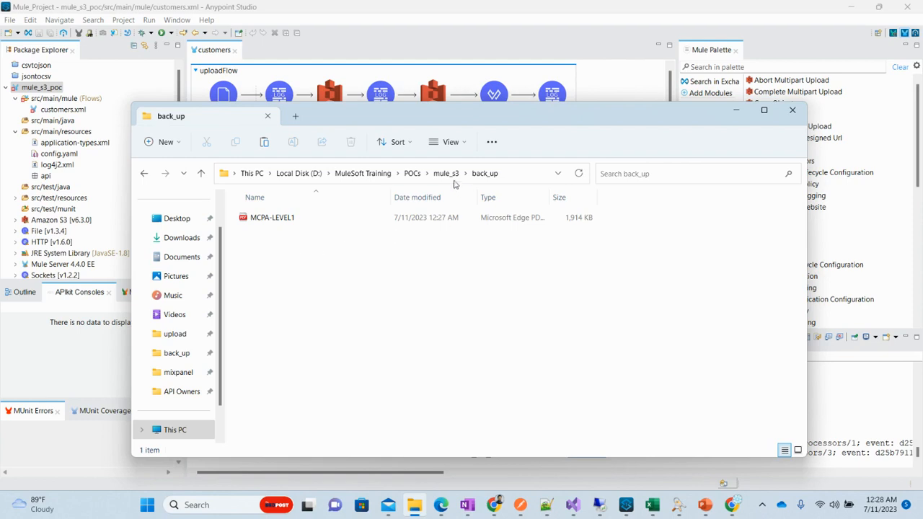
click(446, 174)
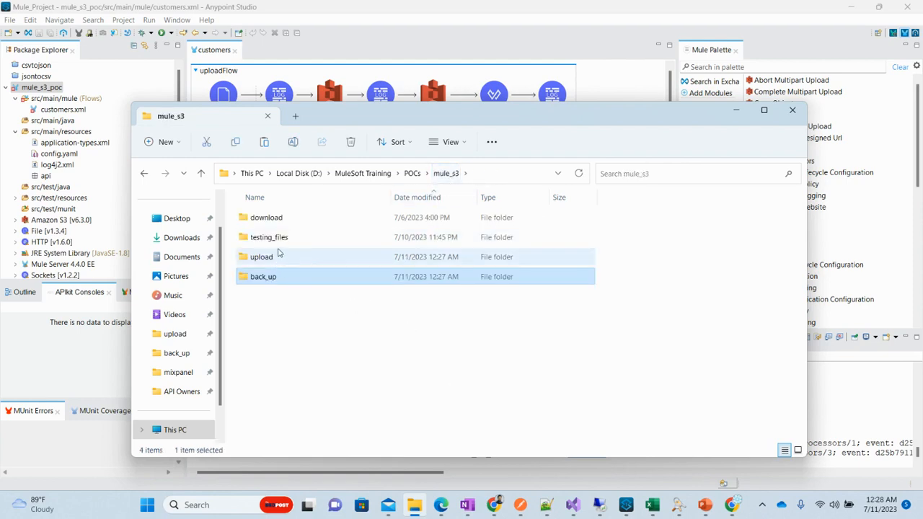
double_click(269, 236)
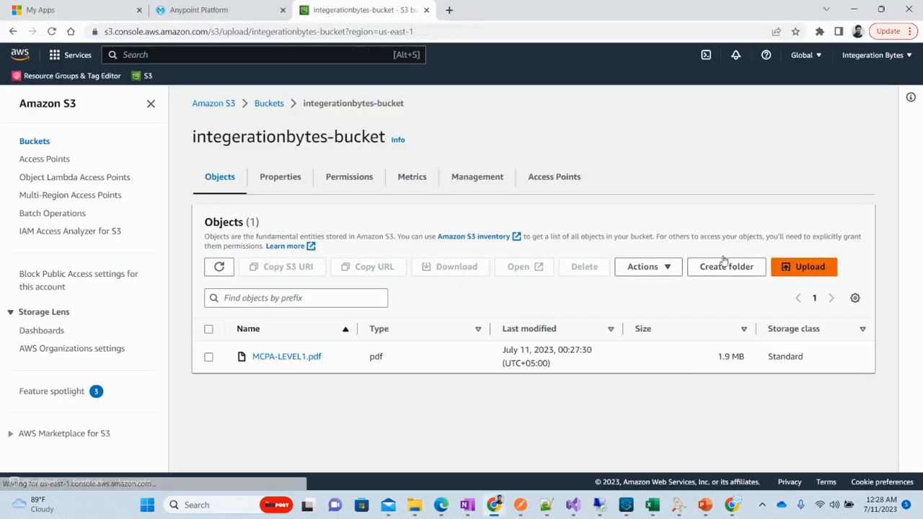
Upload MCPA_level1_datasheet.pdf from testing_files into integrationbytes-bucket via the S3 console
click(803, 266)
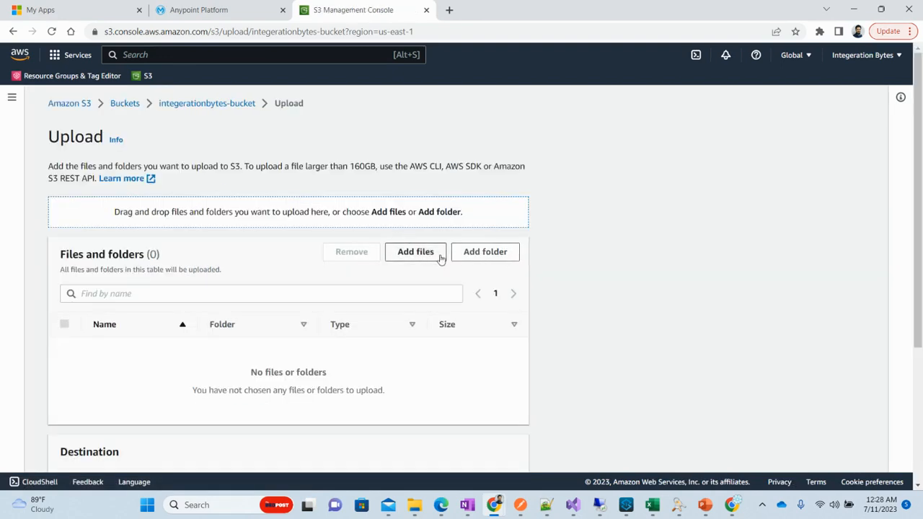
click(415, 251)
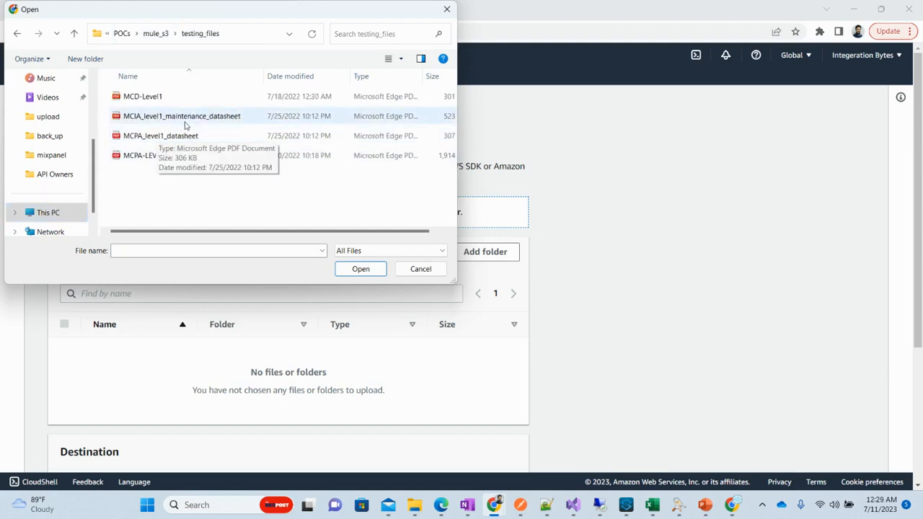
click(160, 135)
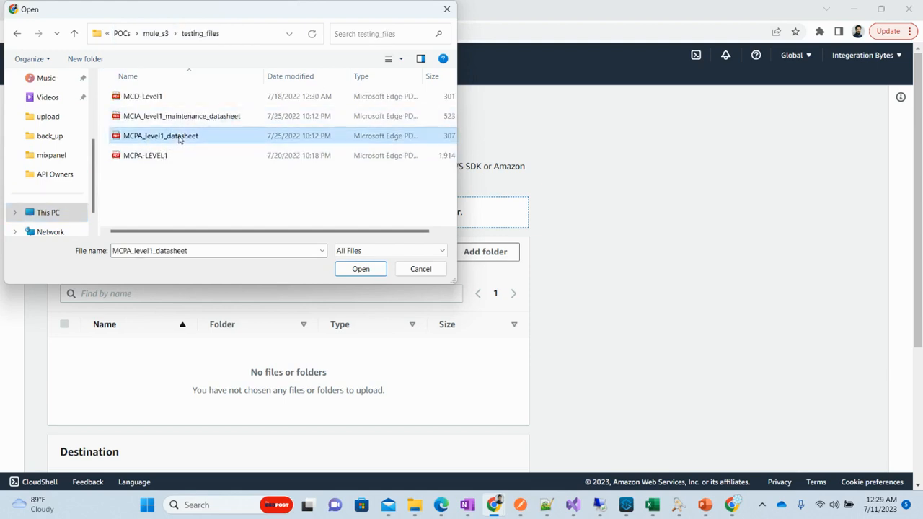
click(361, 268)
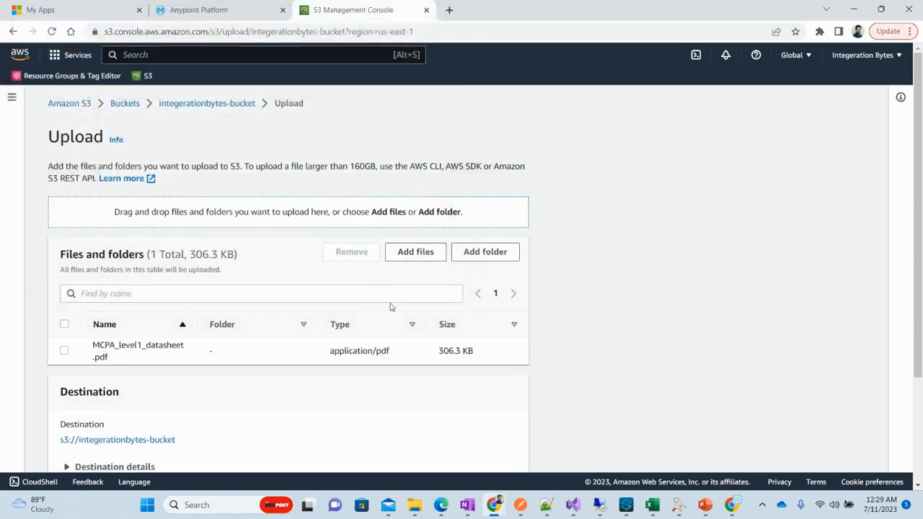
scroll(down, 3)
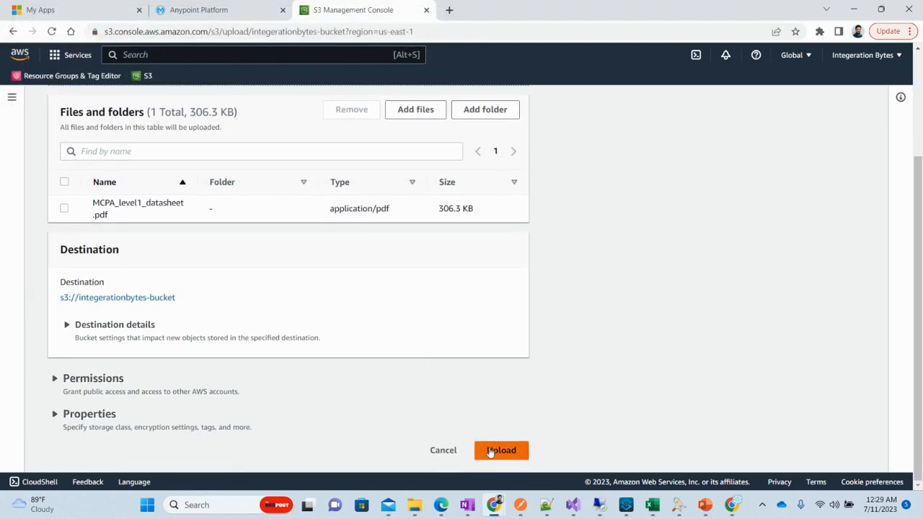
click(501, 450)
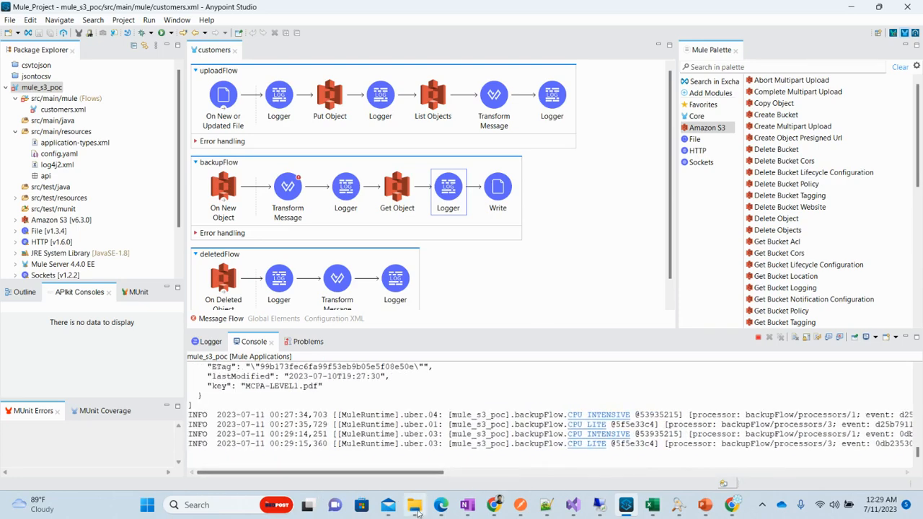
Inspect backupFlow's On New Object source using bucket ${aws.bucketName}, then scroll to deletedFlow
click(415, 505)
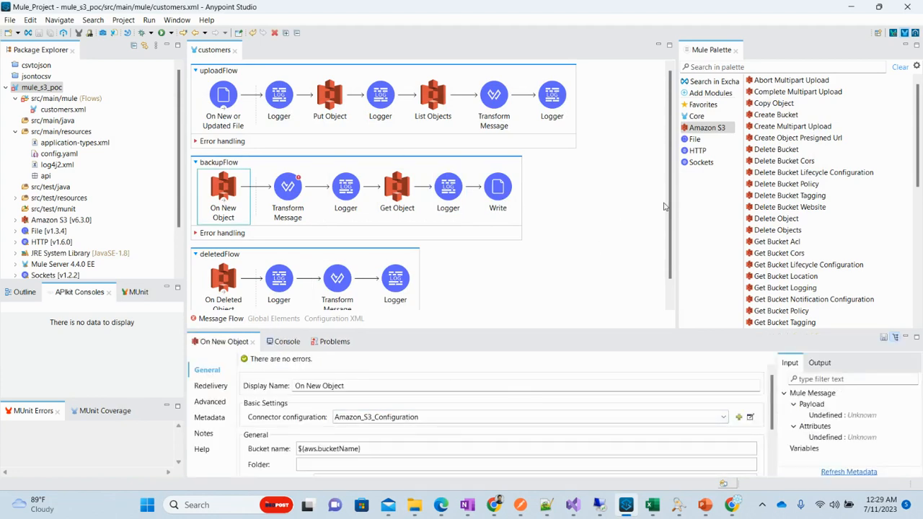
scroll(down, 3)
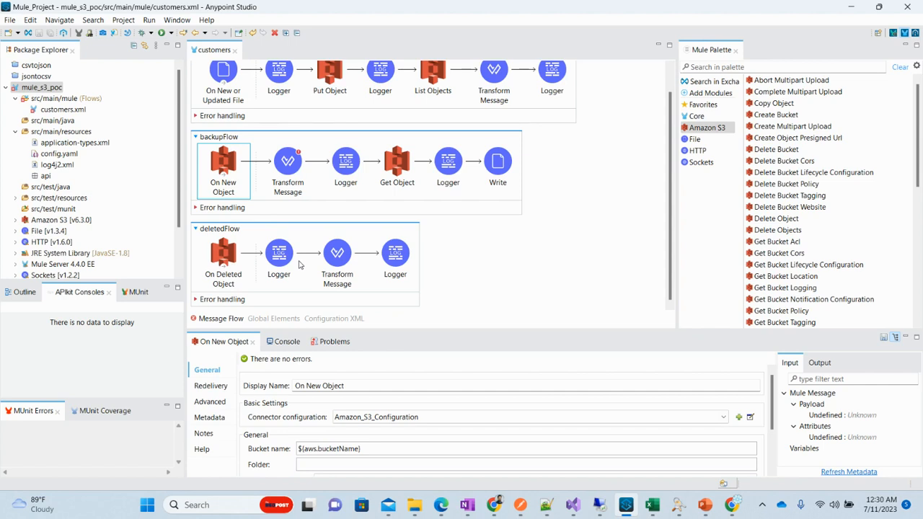
mouse_move(678, 437)
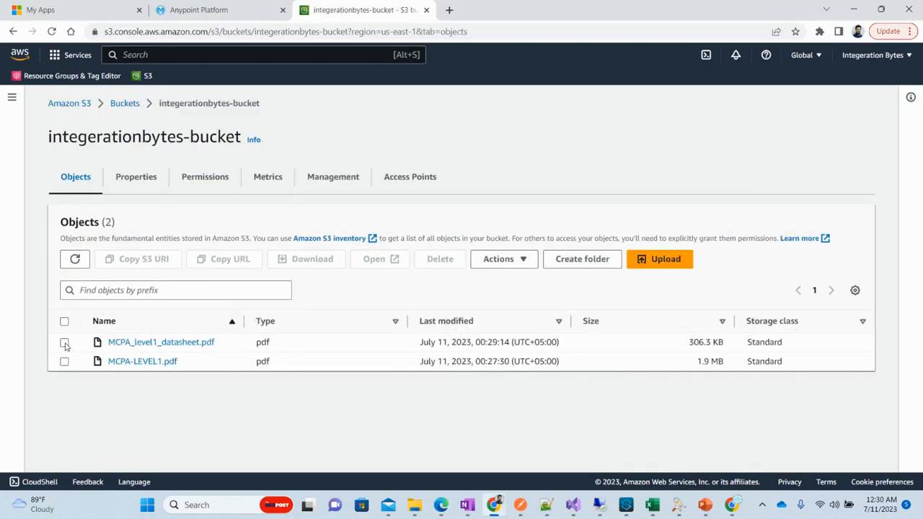
Select MCPA-LEVEL1.pdf and permanently delete it, confirming with 'permanently delete'
click(63, 342)
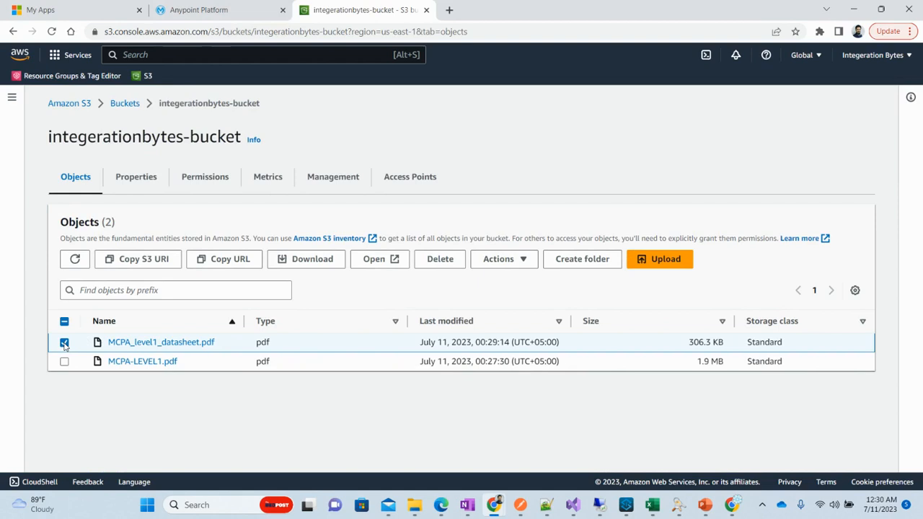
click(63, 361)
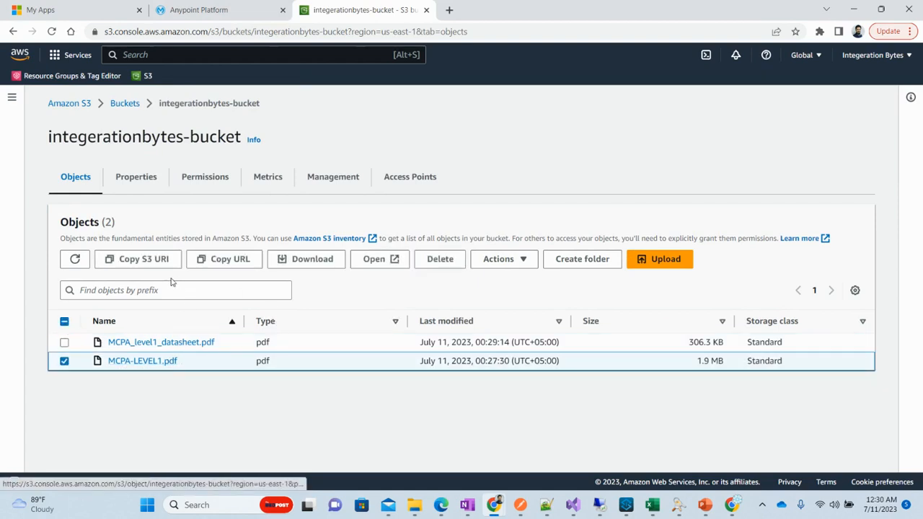
click(440, 260)
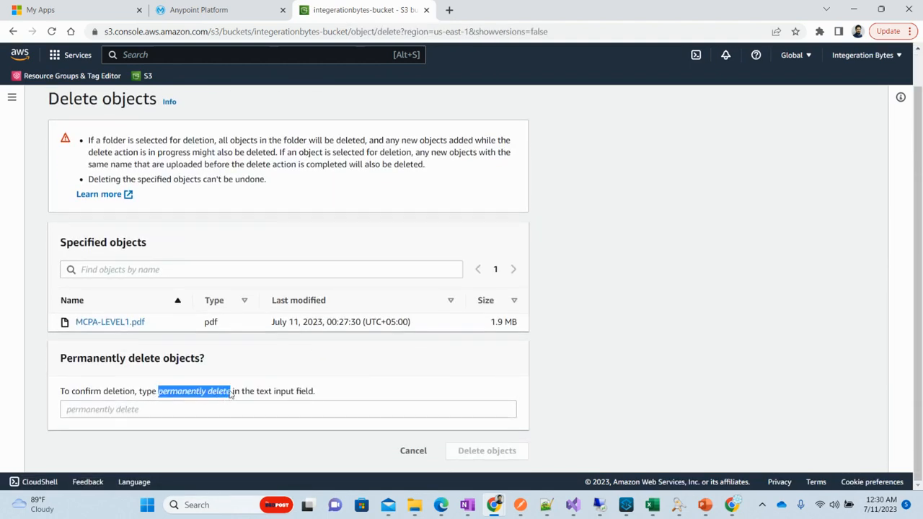
text(permanently delete)
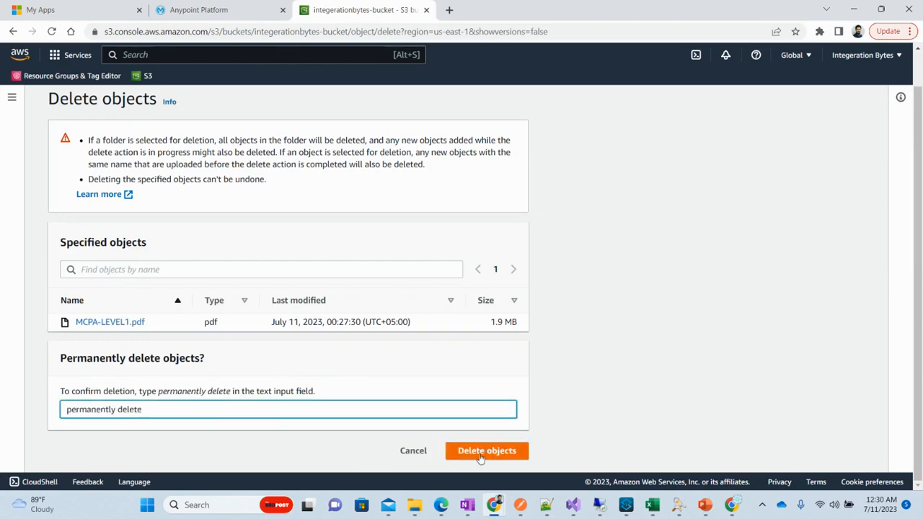
click(626, 505)
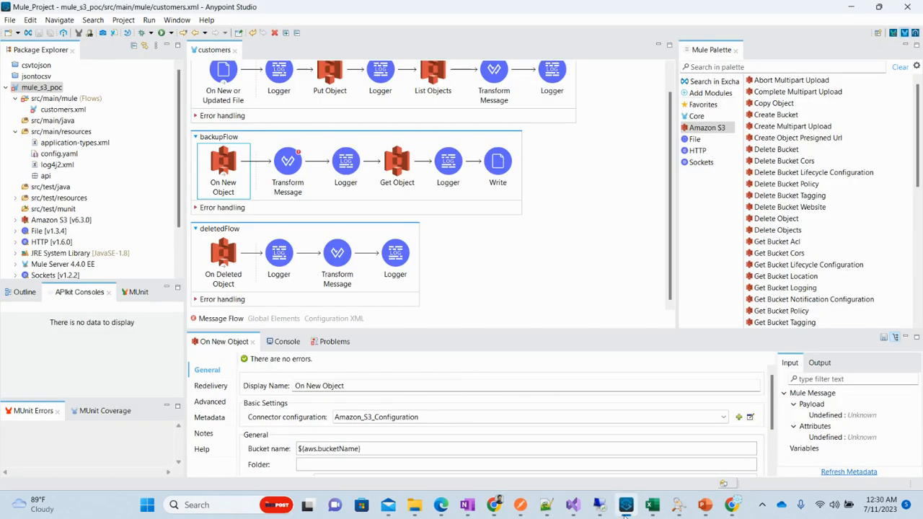
Highlight the console's On Deleted Object log lines showing bucketName integrationbytes-bucket and key MCPA-LEVEL1.pdf
click(279, 341)
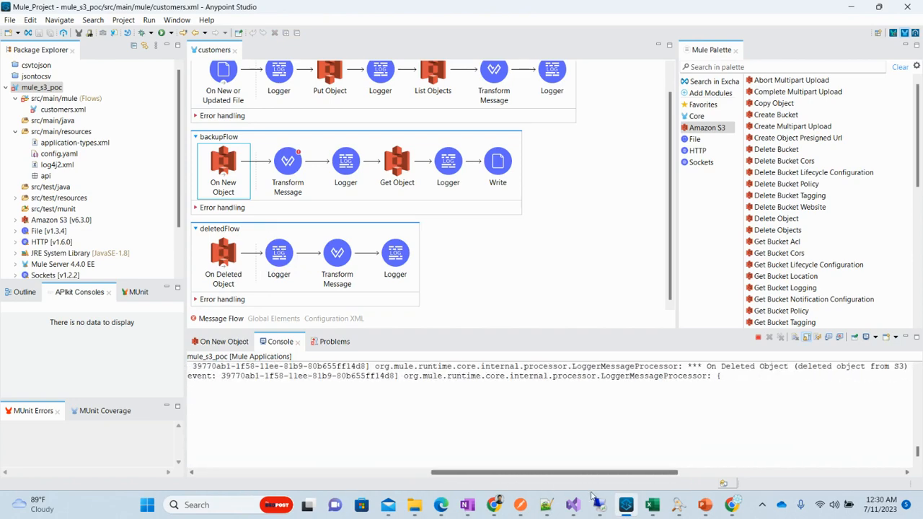
scroll(right, 3)
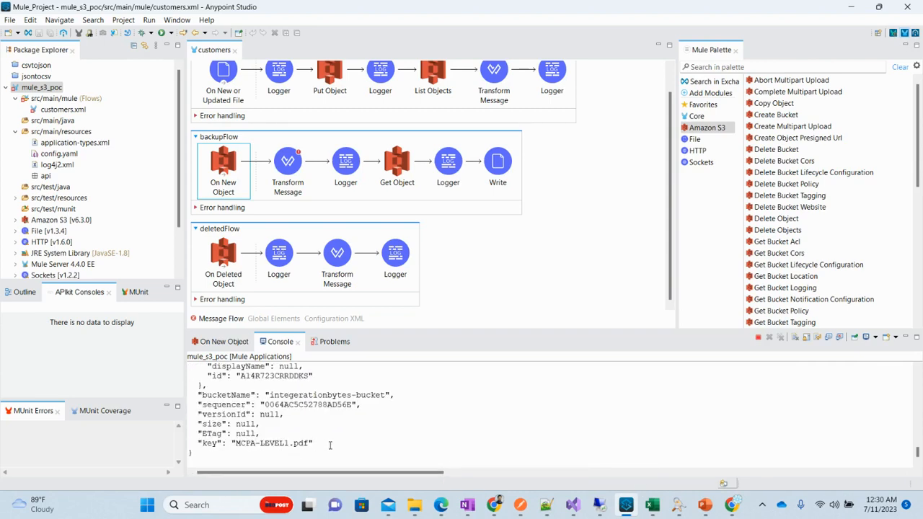
drag(200, 395, 313, 447)
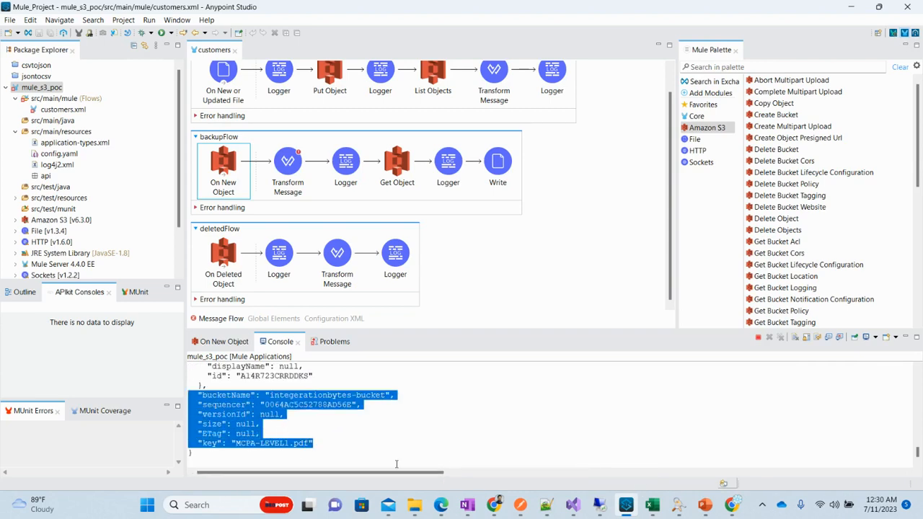
mouse_move(455, 421)
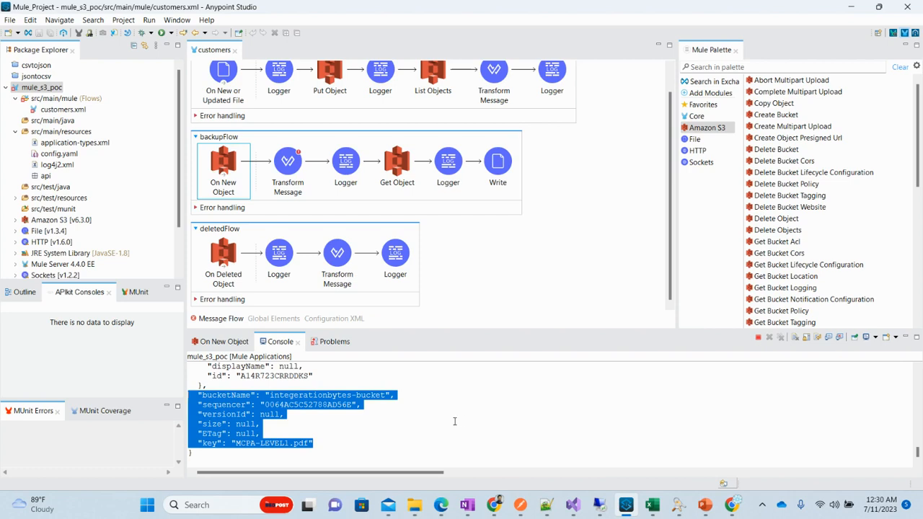
mouse_move(524, 259)
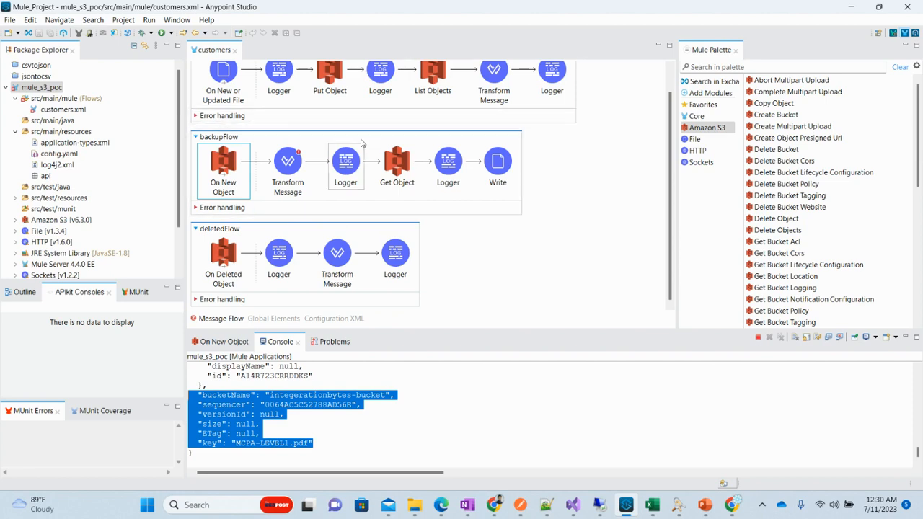
mouse_move(562, 216)
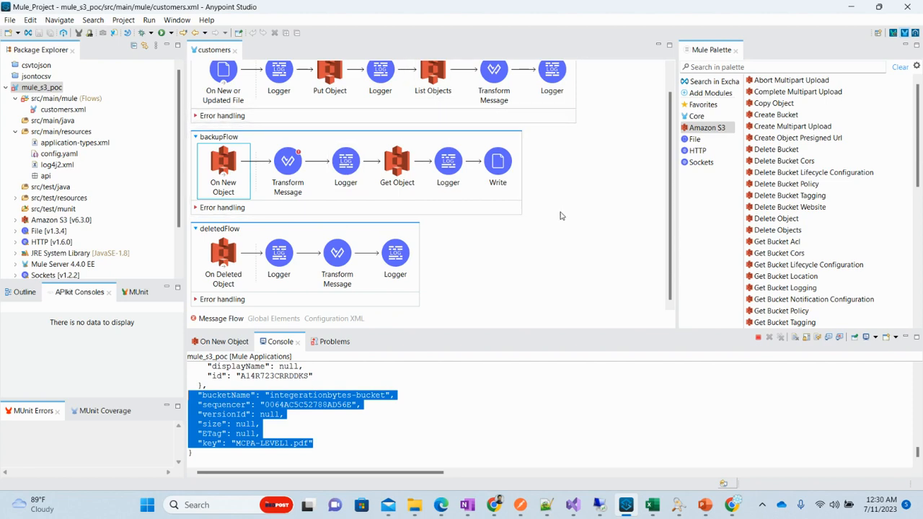
mouse_move(658, 145)
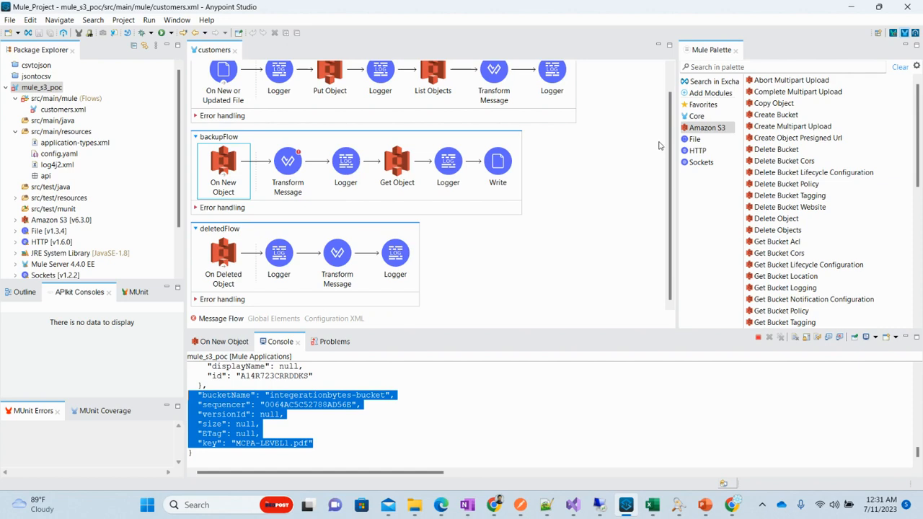